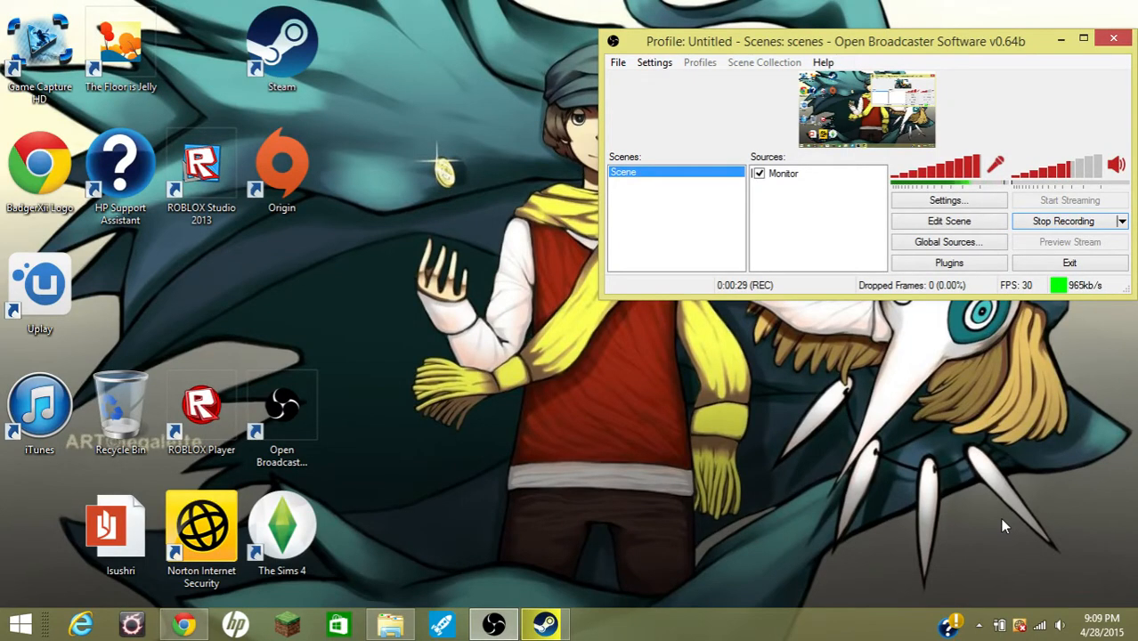
pyautogui.moveTo(425, 404)
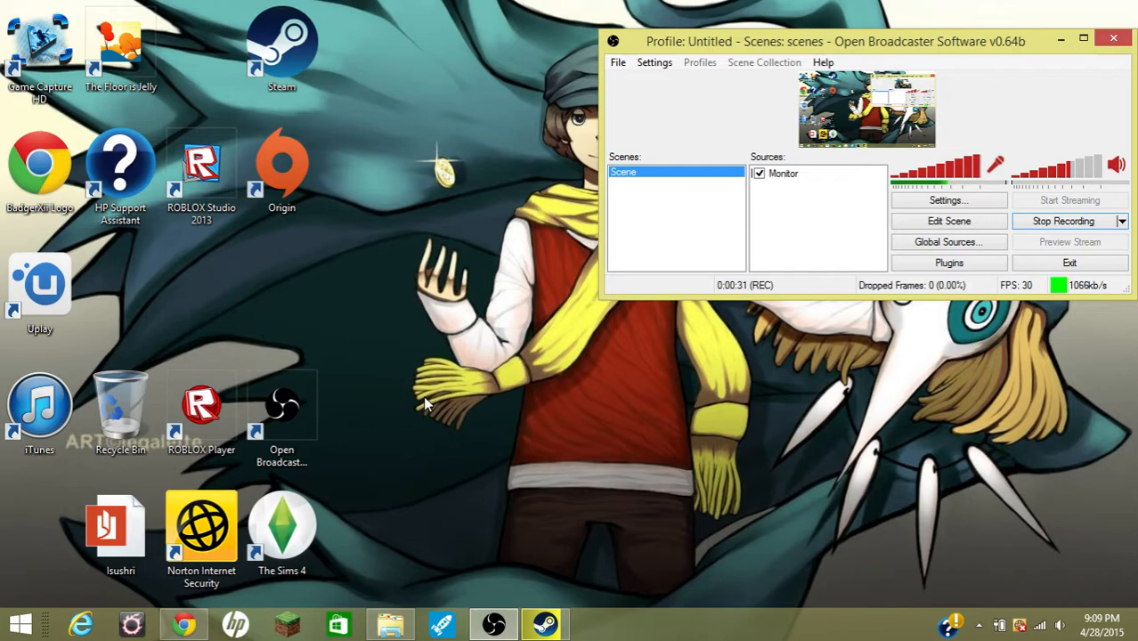
pyautogui.moveTo(356, 566)
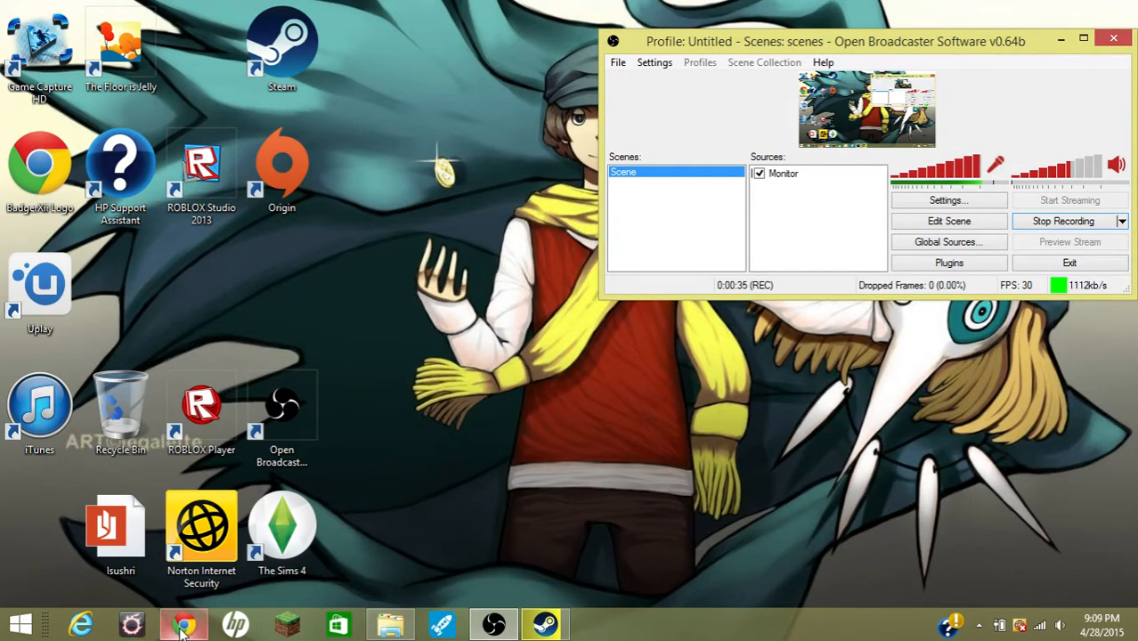
# Bring Chrome forward showing the Twilight Princess Part 1 video page
pyautogui.click(182, 624)
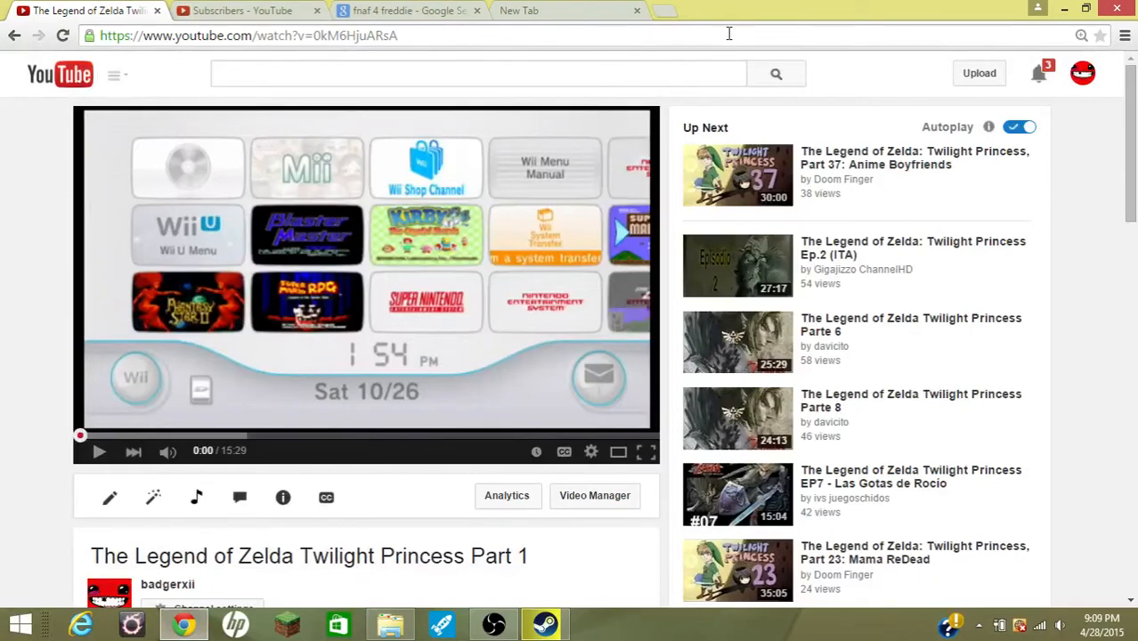
pyautogui.moveTo(303, 133)
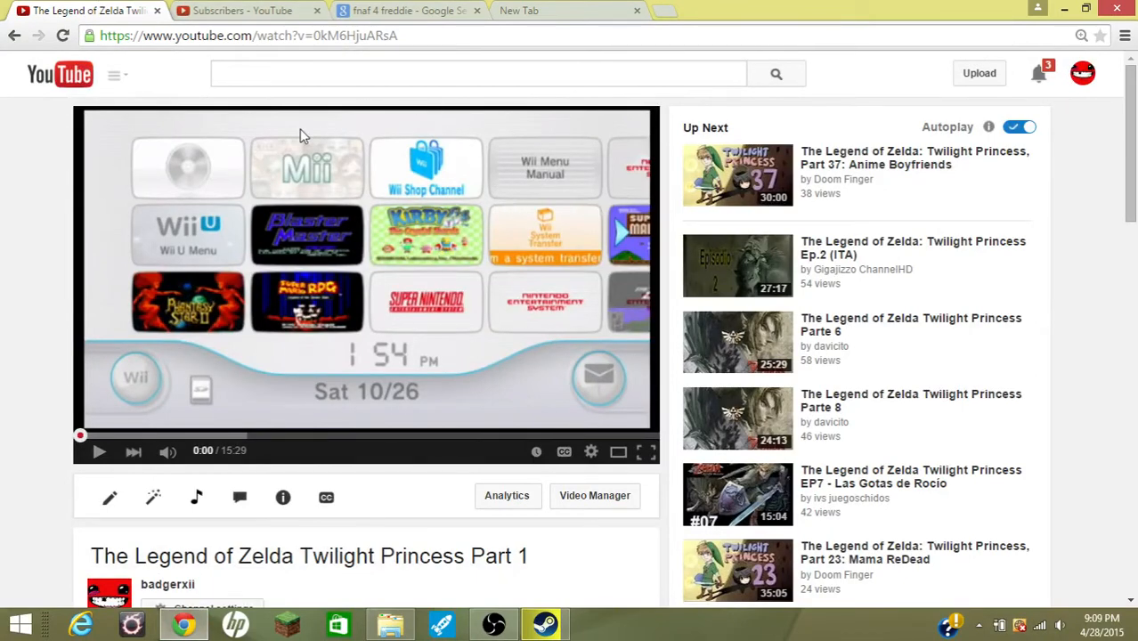
pyautogui.moveTo(22, 243)
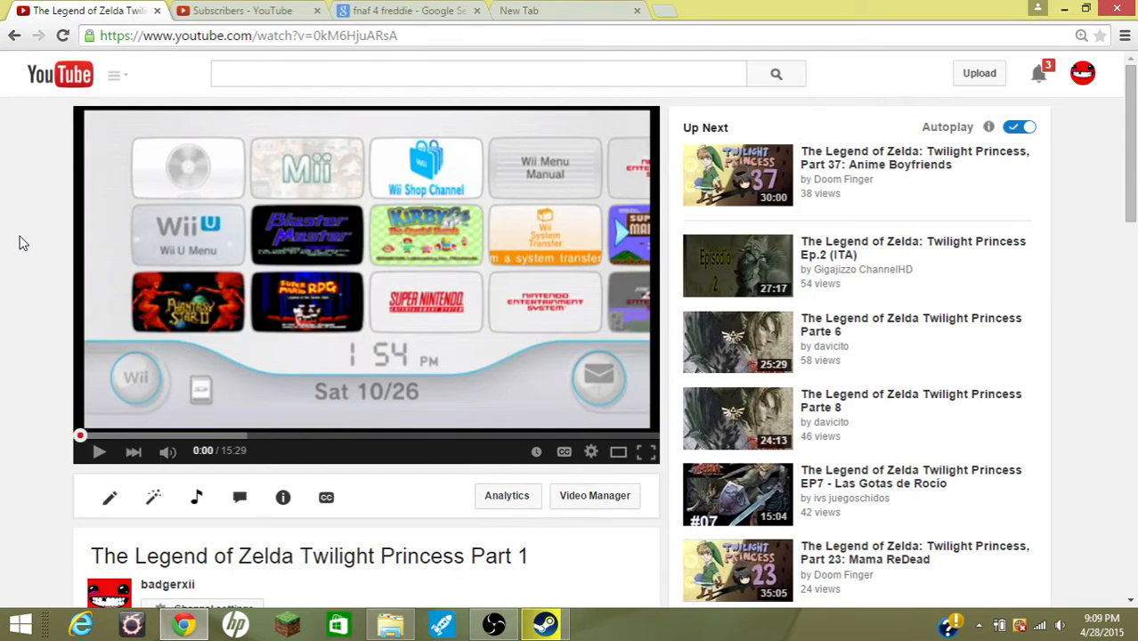
pyautogui.moveTo(195, 379)
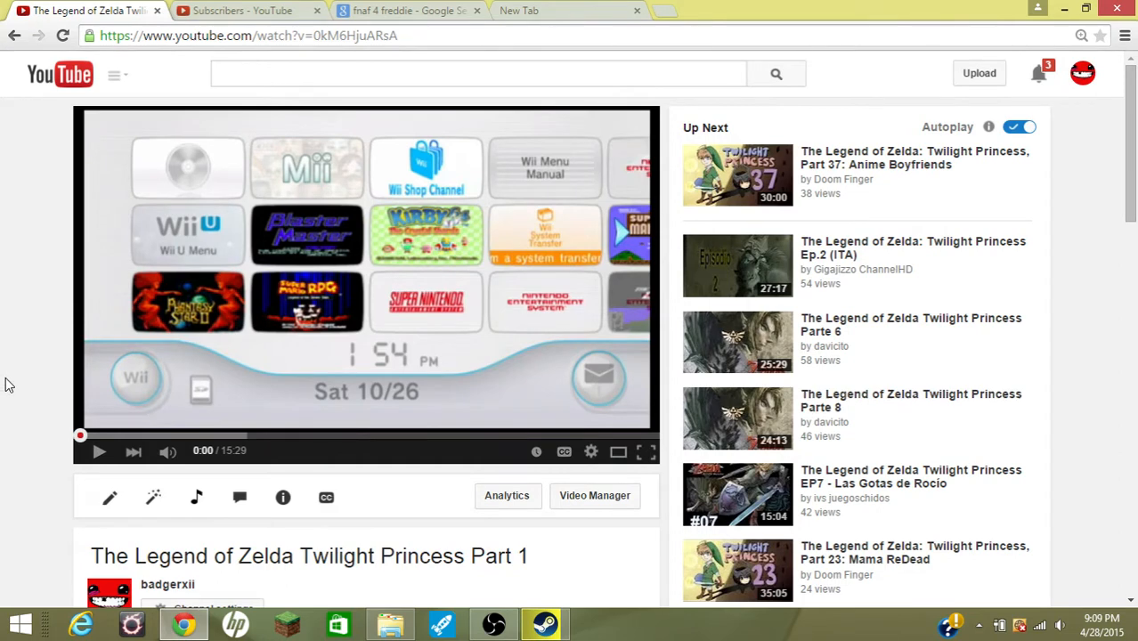
pyautogui.moveTo(9, 372)
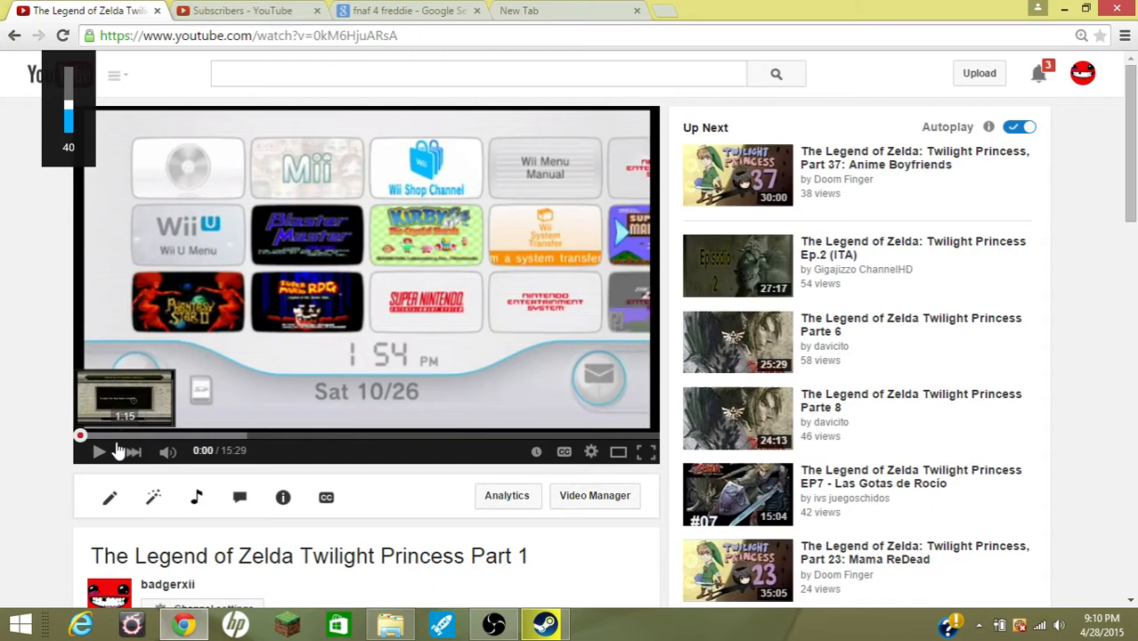
# Start playing the Twilight Princess Part 1 video from 0:00
pyautogui.click(98, 452)
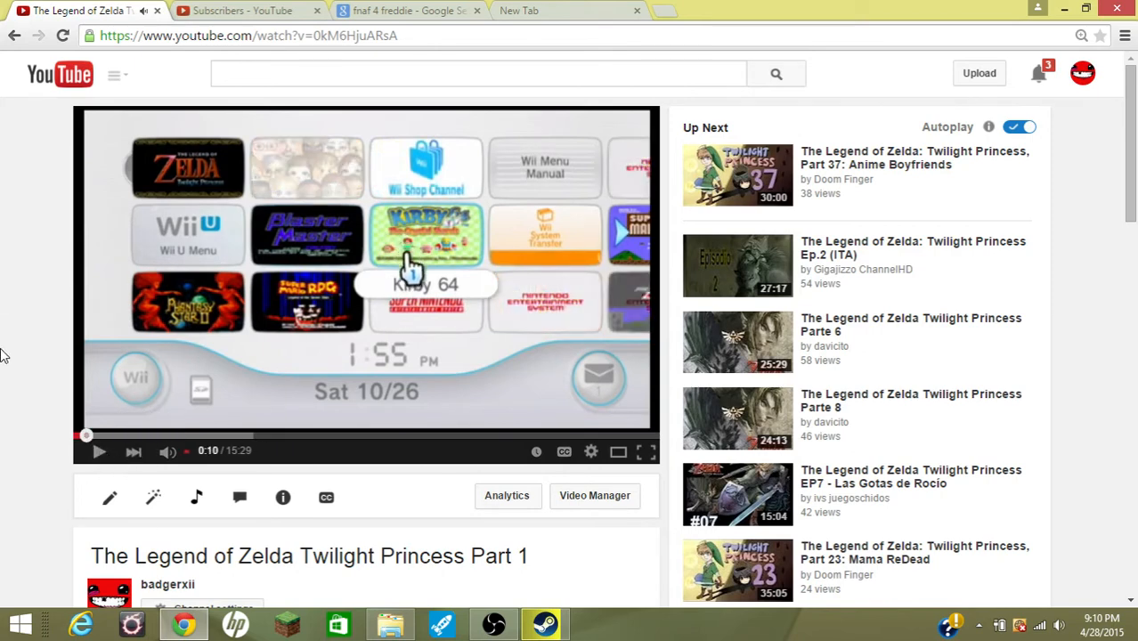
pyautogui.moveTo(47, 220)
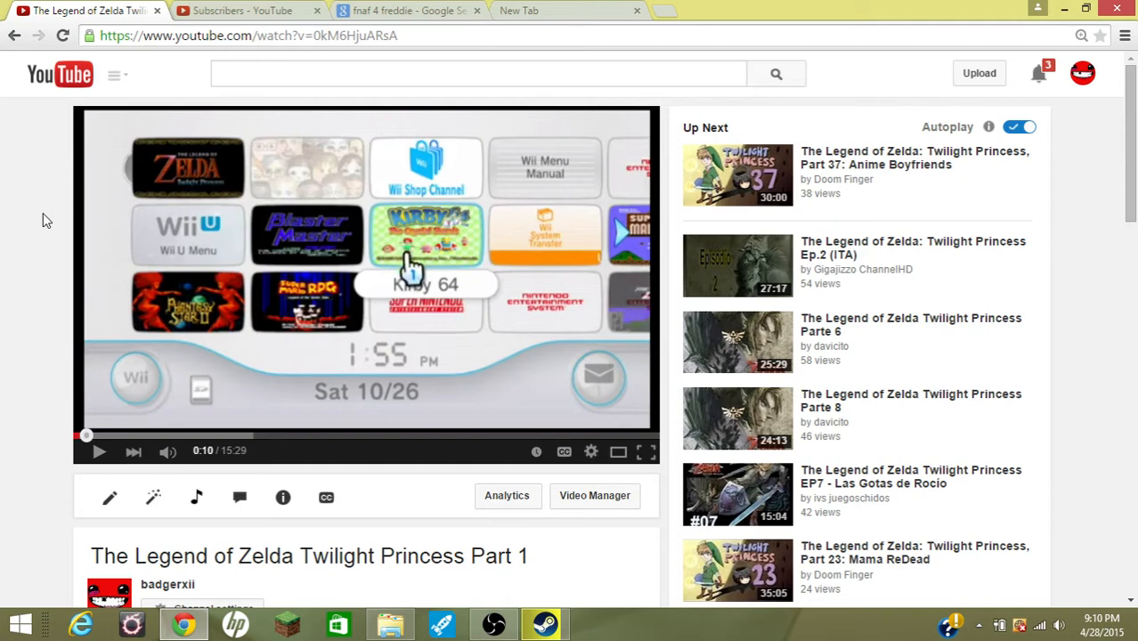
pyautogui.moveTo(393, 557)
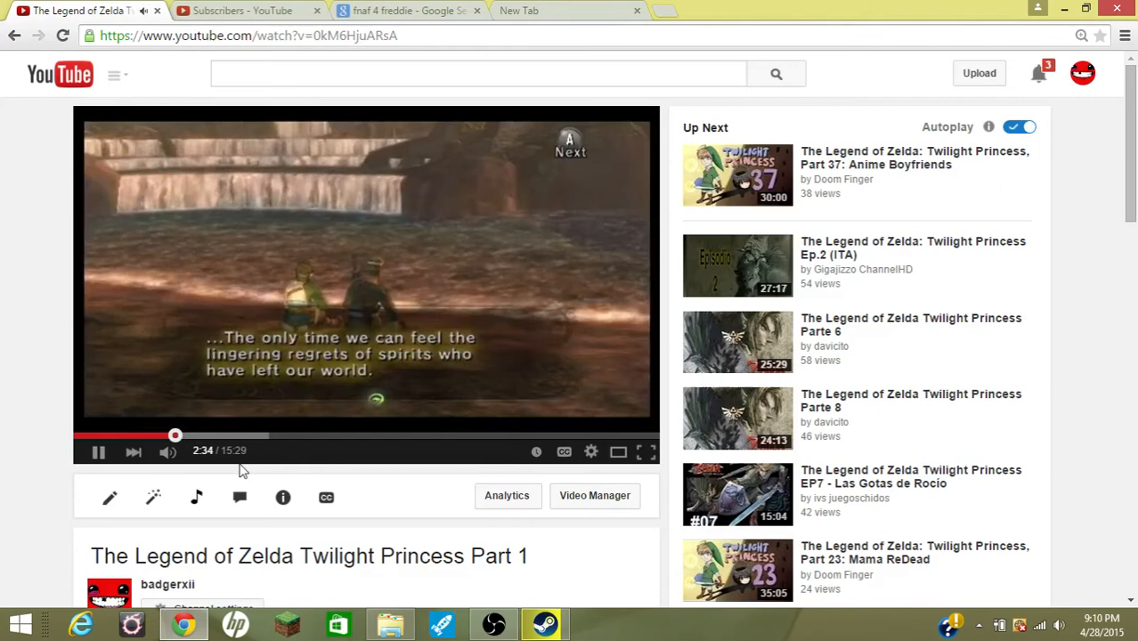
pyautogui.moveTo(196, 497)
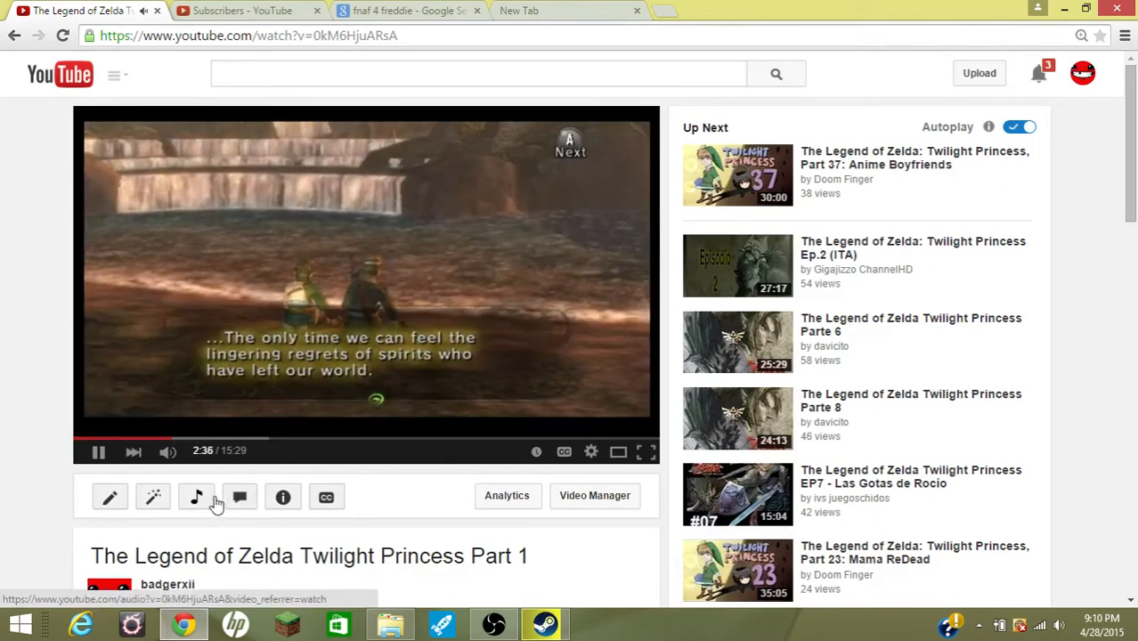
# Scroll down to the video's view count while it keeps playing
pyautogui.scroll(-3)
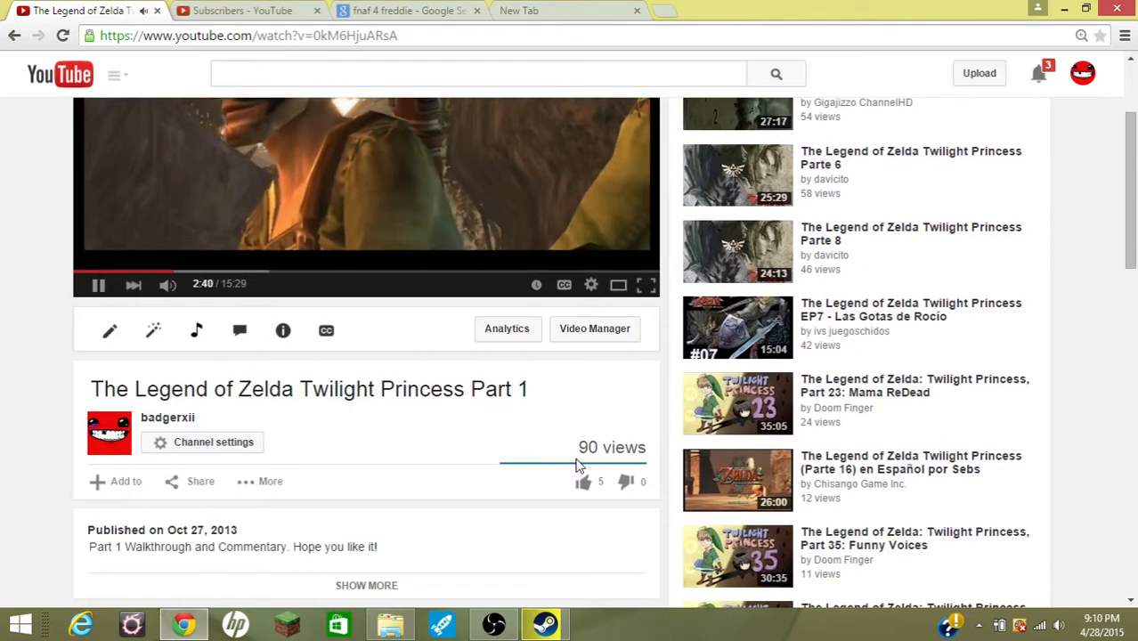
pyautogui.scroll(-3)
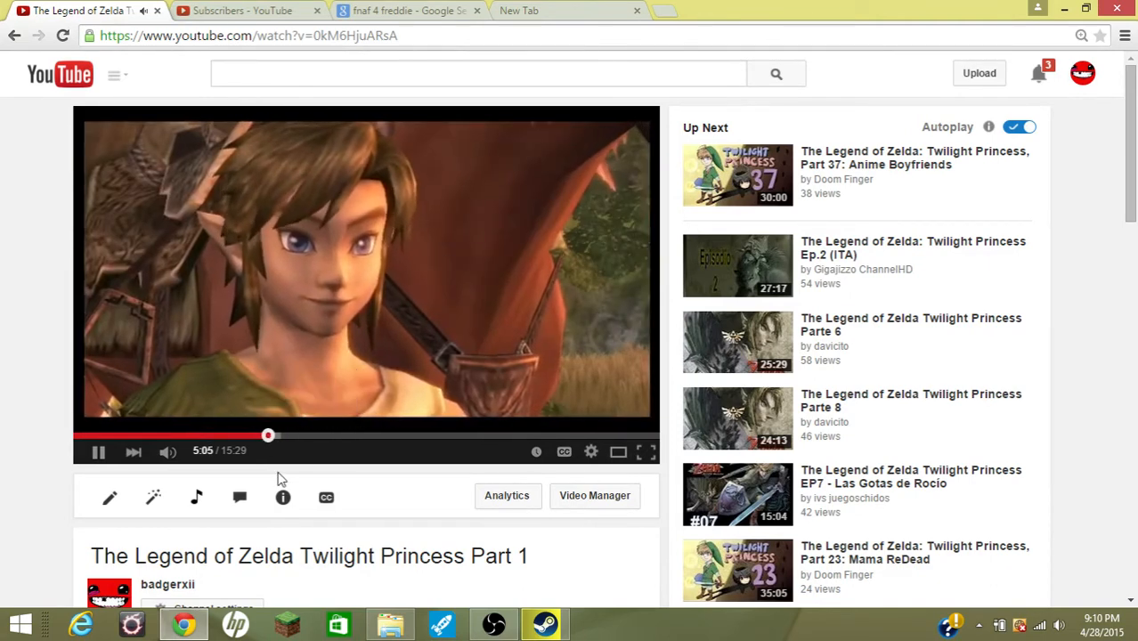
pyautogui.moveTo(268, 250)
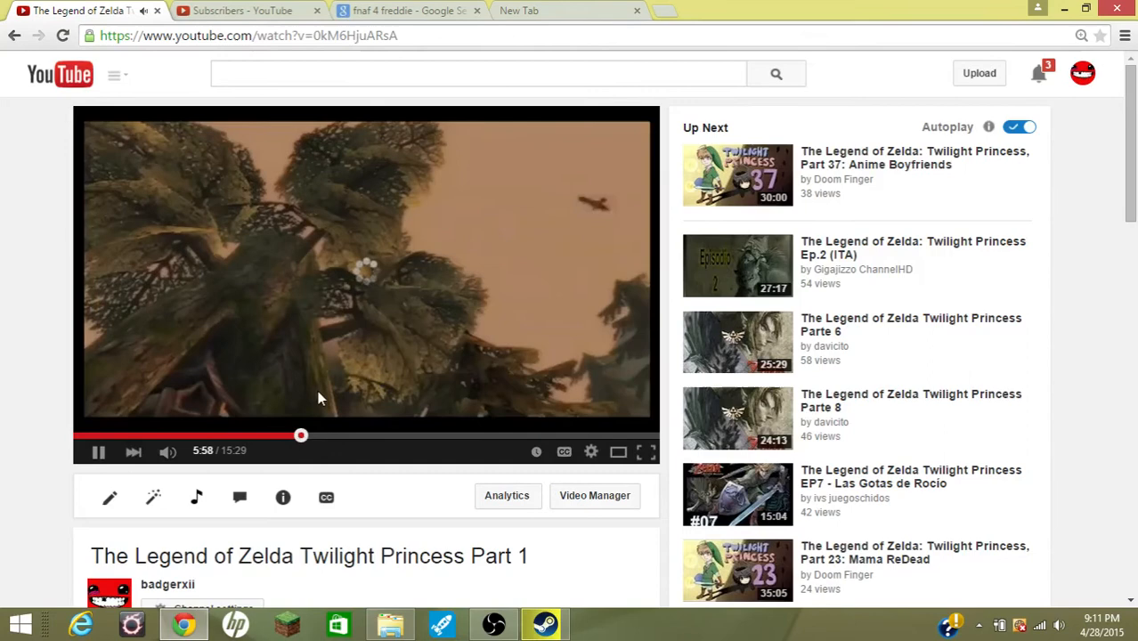
pyautogui.moveTo(468, 279)
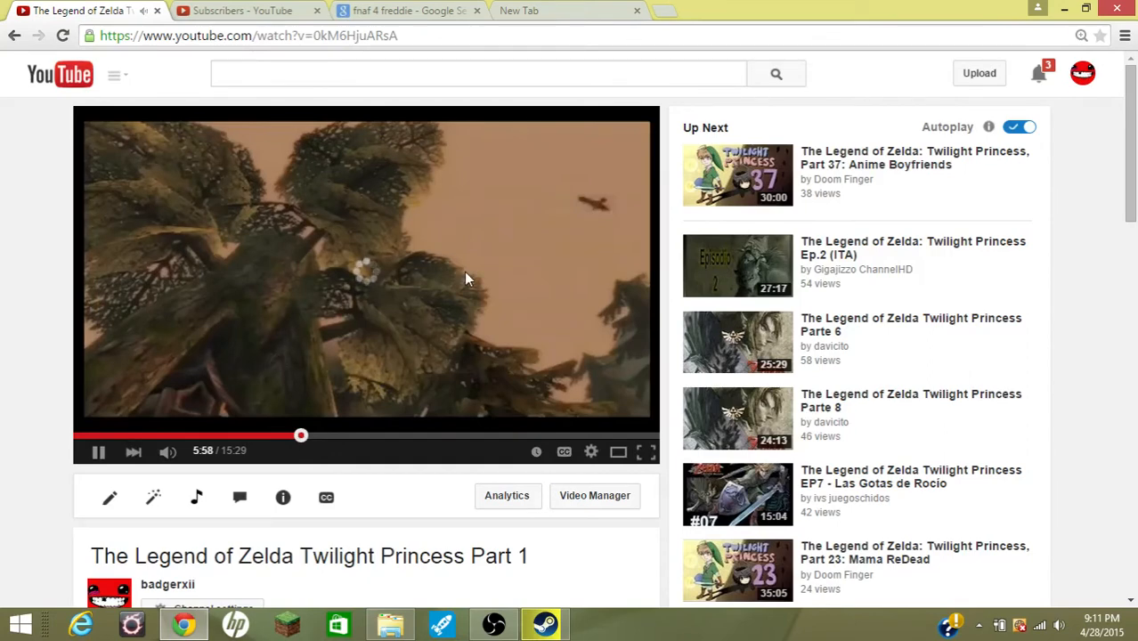
pyautogui.moveTo(610, 261)
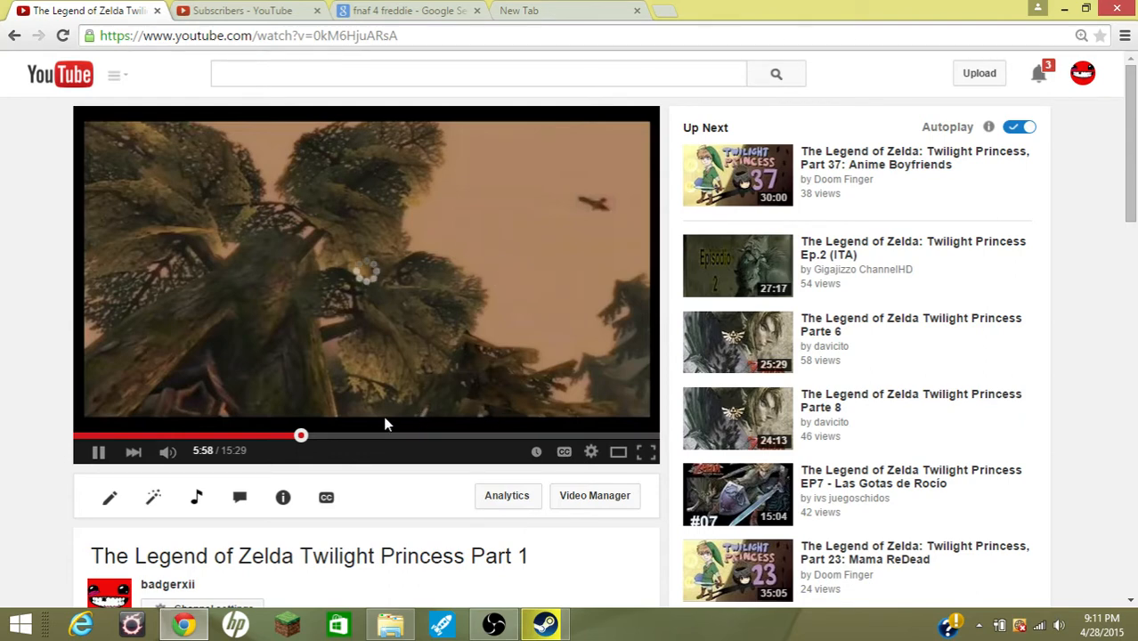
# Rewind the video to about 4:41 and pause it
pyautogui.moveTo(301, 436); pyautogui.dragTo(349, 435)
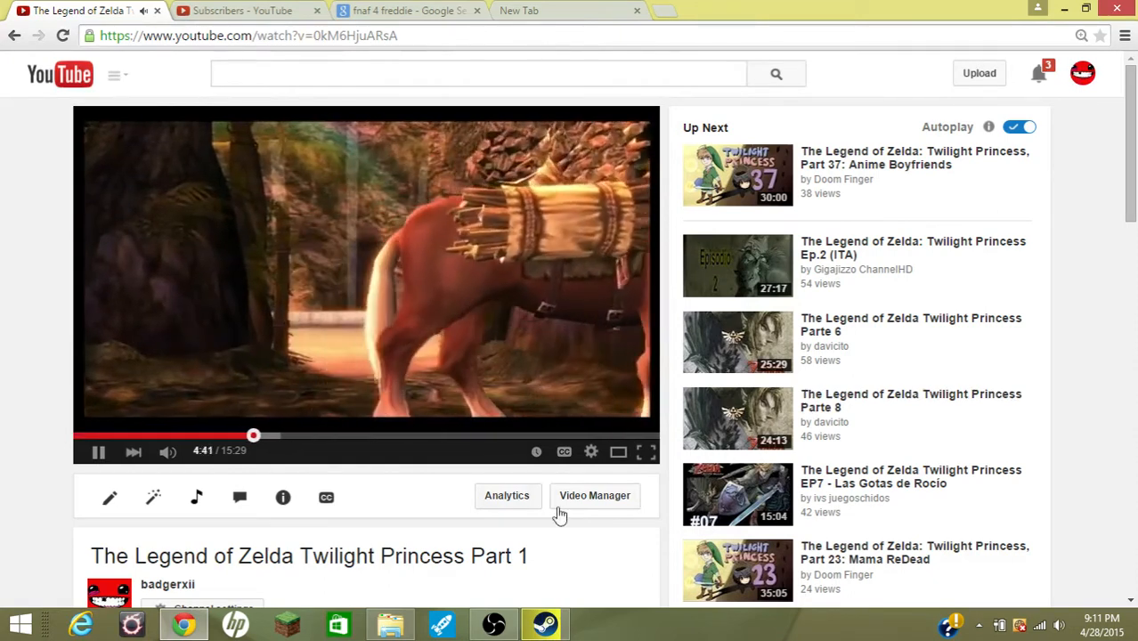
pyautogui.moveTo(414, 519)
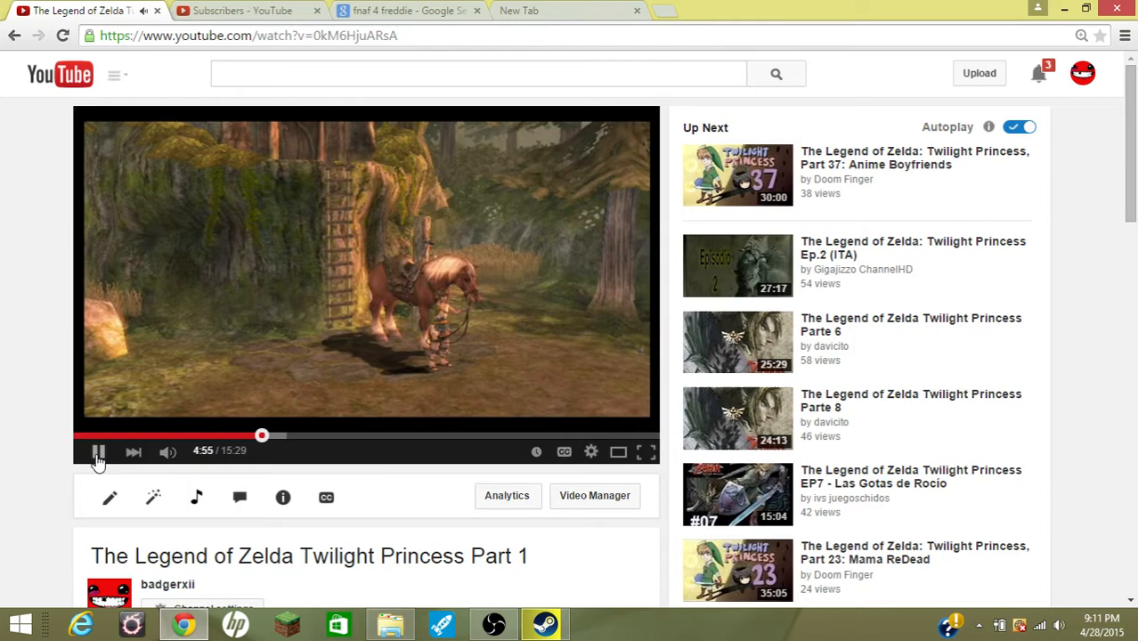
pyautogui.click(98, 452)
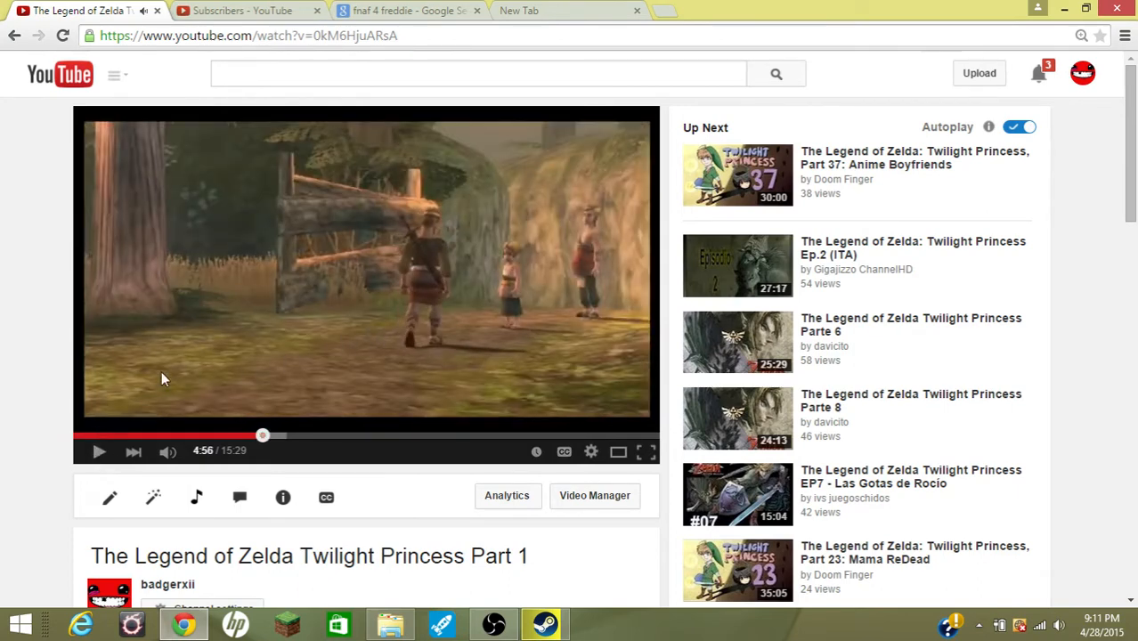
pyautogui.moveTo(156, 395)
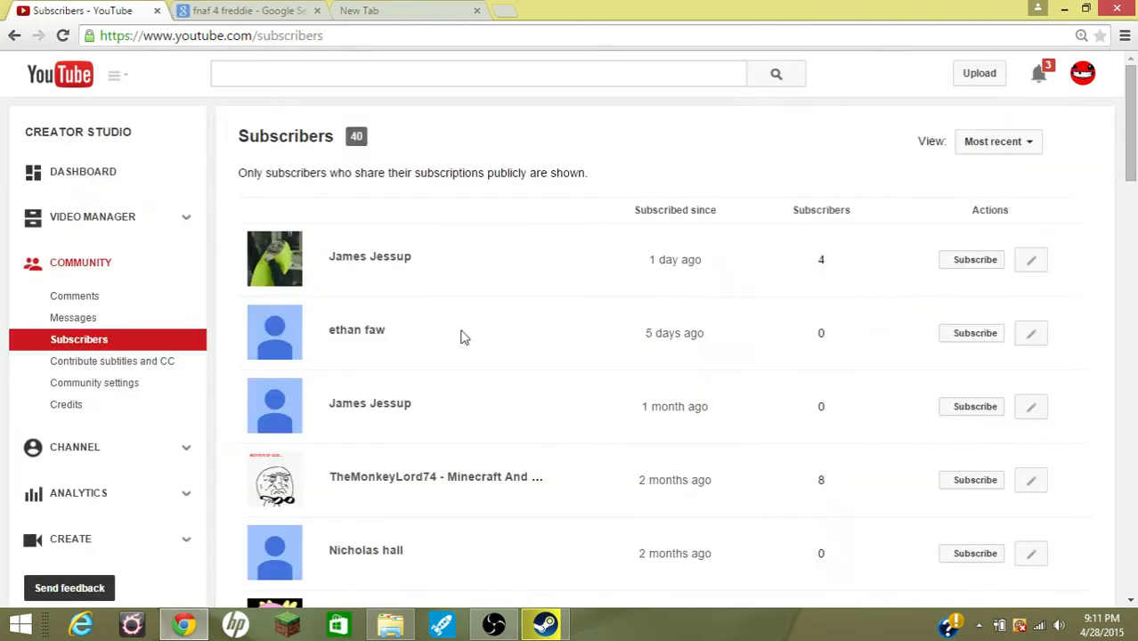
pyautogui.scroll(-3)
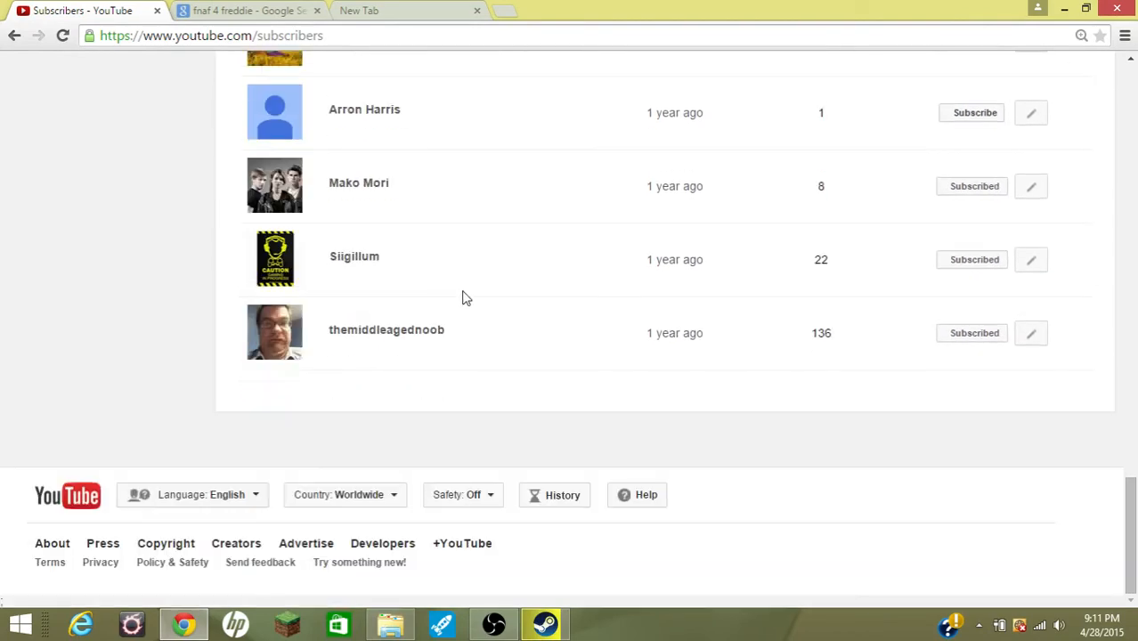
pyautogui.moveTo(594, 400)
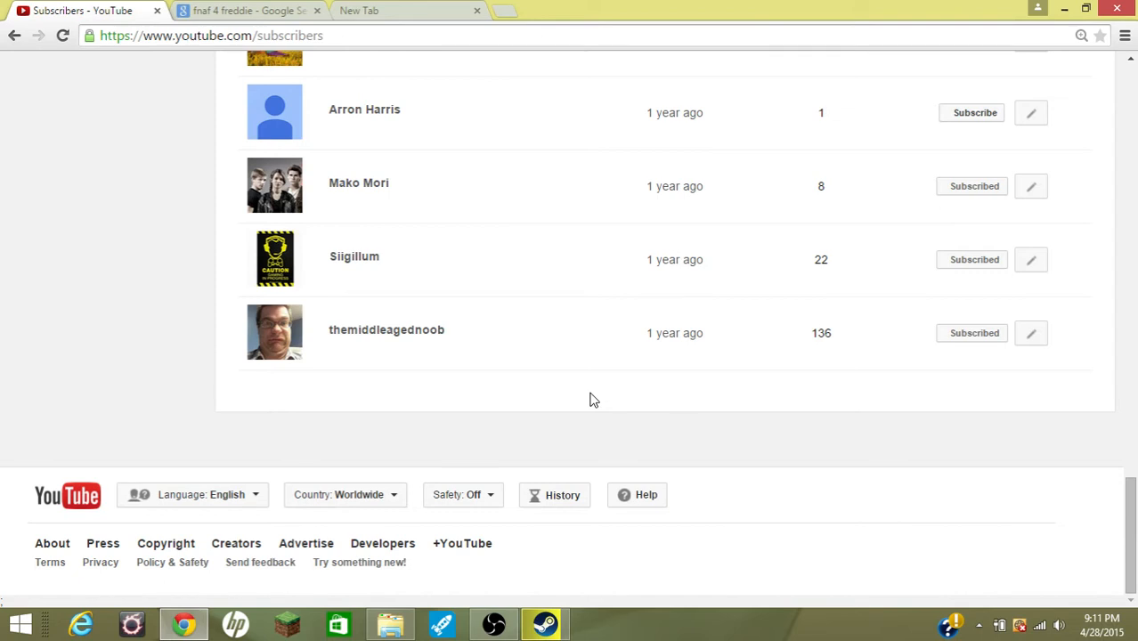
pyautogui.moveTo(748, 573)
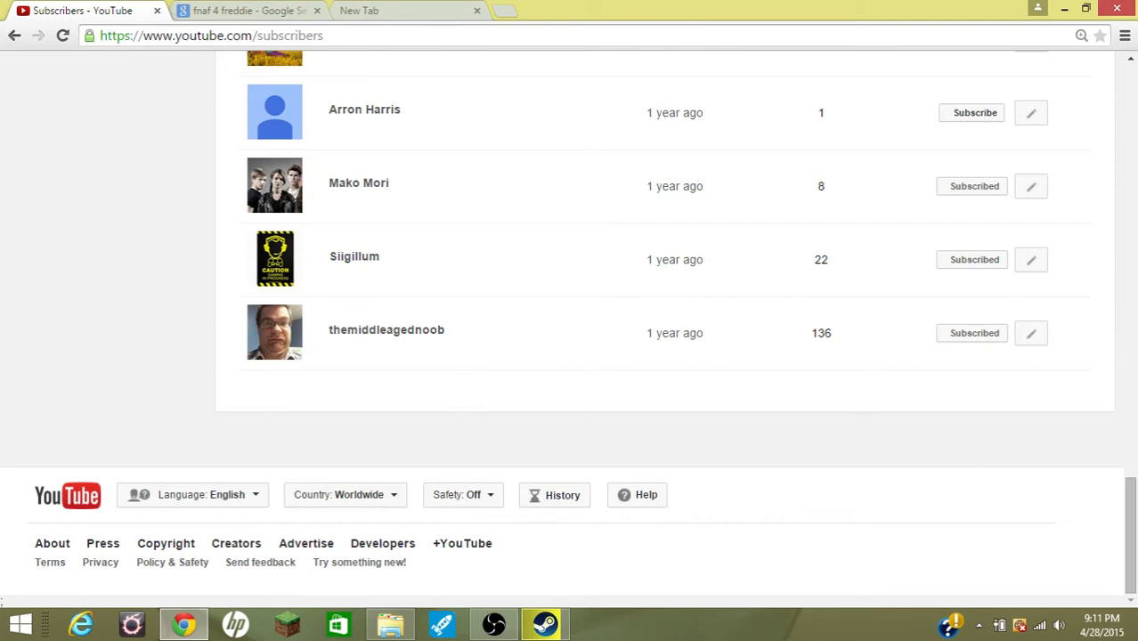
pyautogui.moveTo(483, 409)
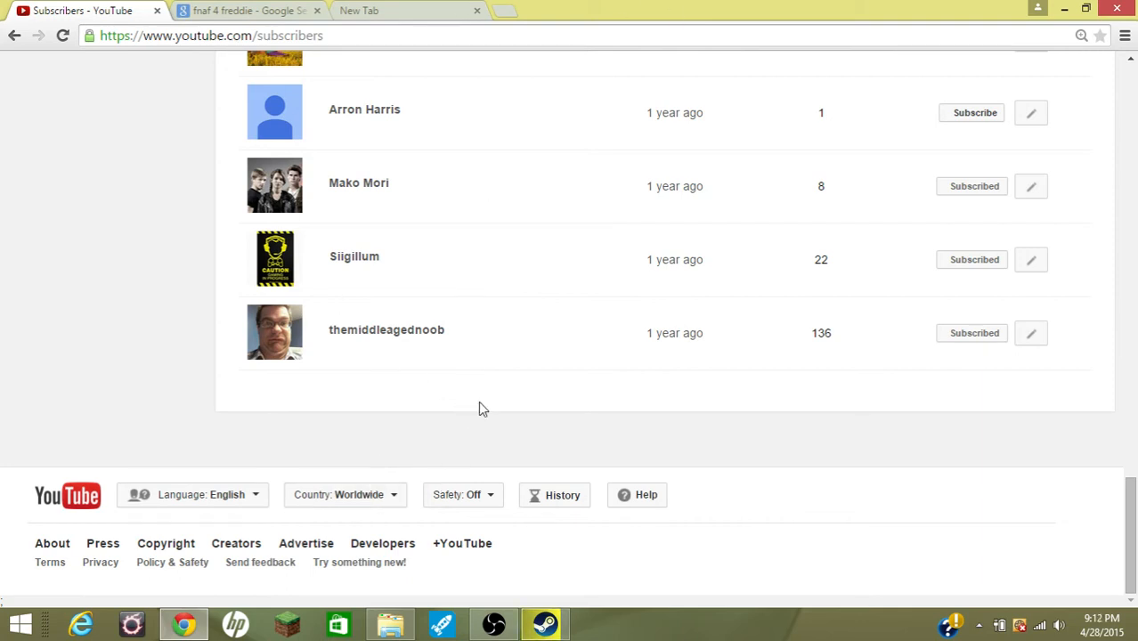
pyautogui.moveTo(445, 377)
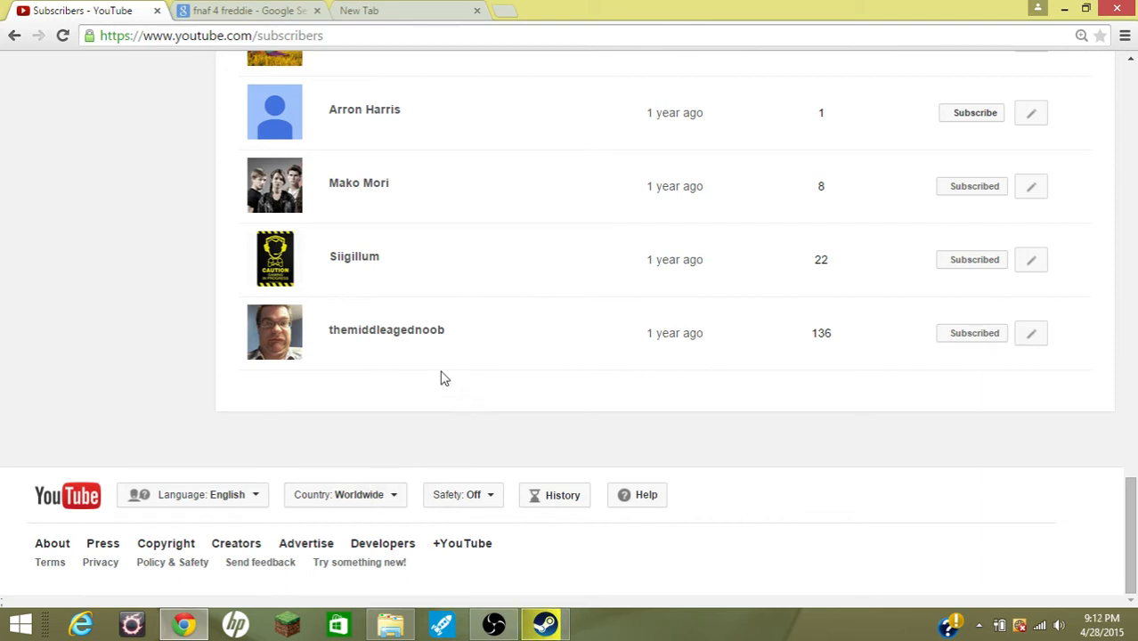
pyautogui.moveTo(543, 432)
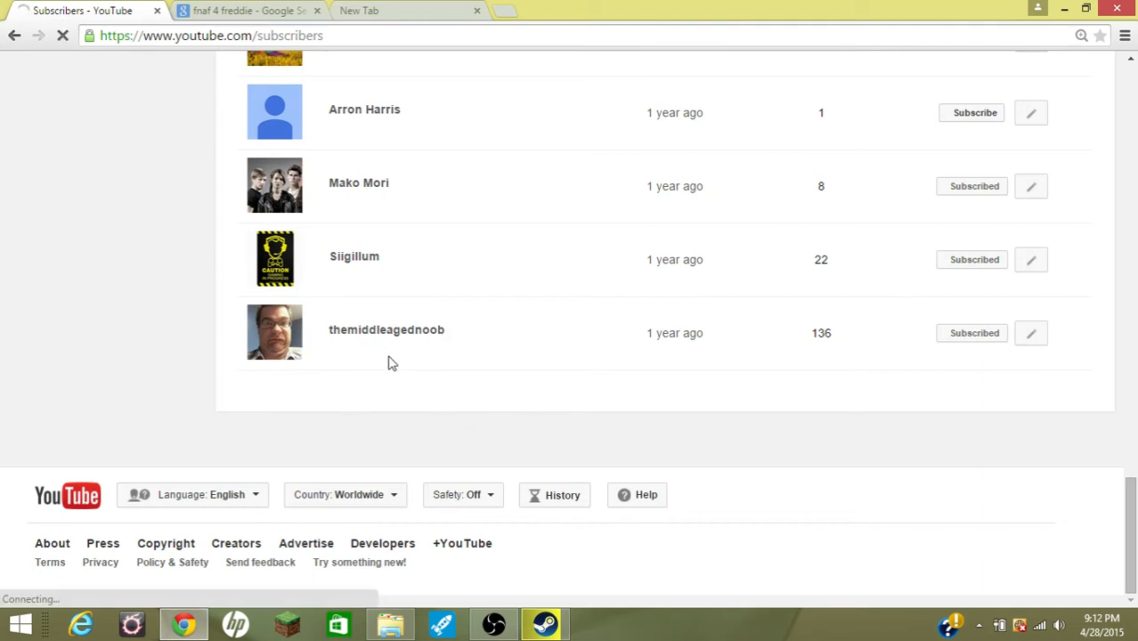
pyautogui.moveTo(498, 420)
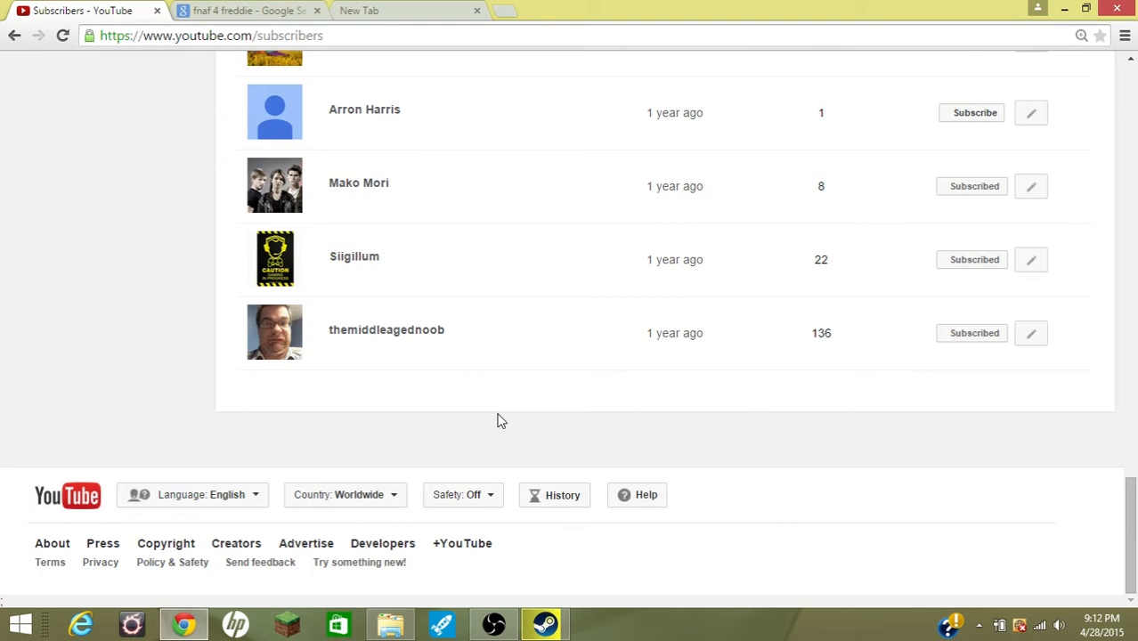
pyautogui.moveTo(1104, 414)
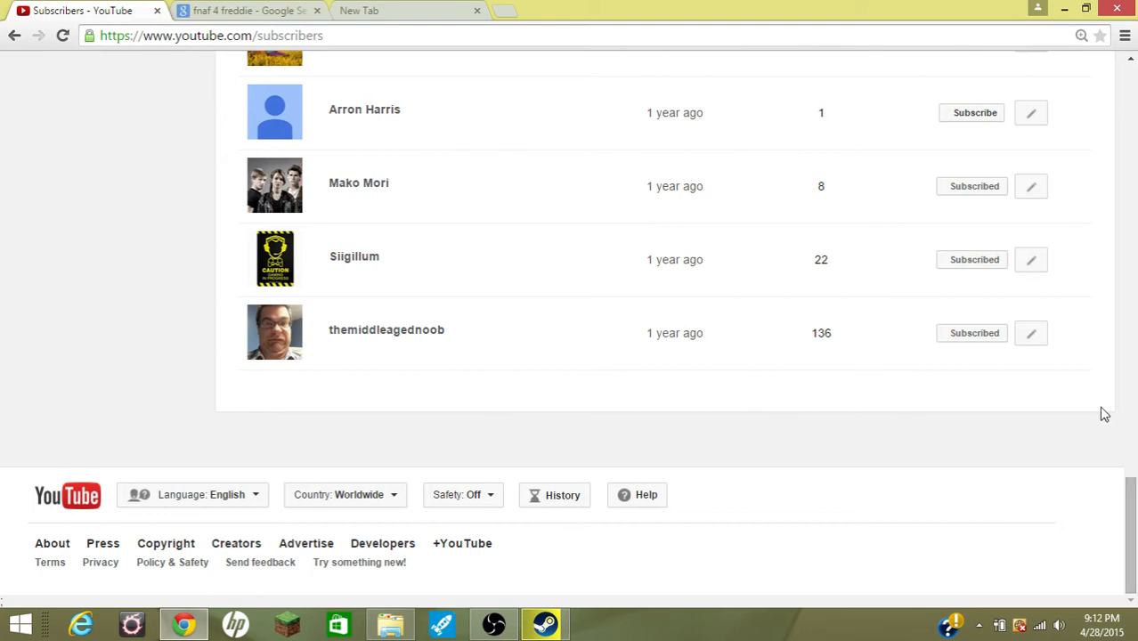
pyautogui.moveTo(535, 277)
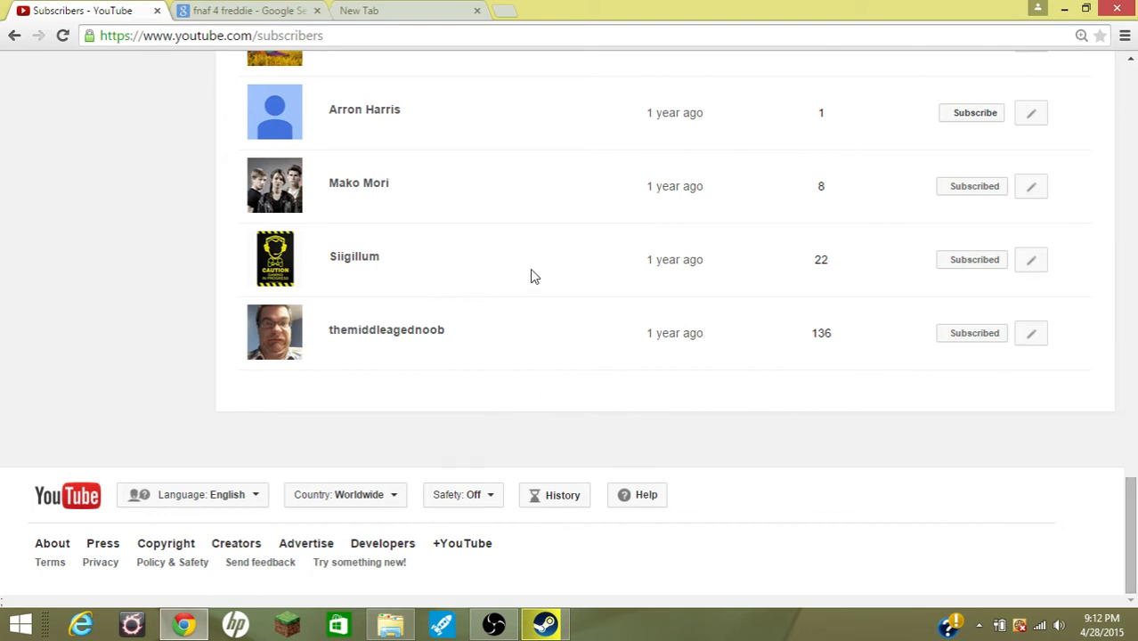
# Scroll up the Subscribers list past the year-old subscribers
pyautogui.scroll(3)
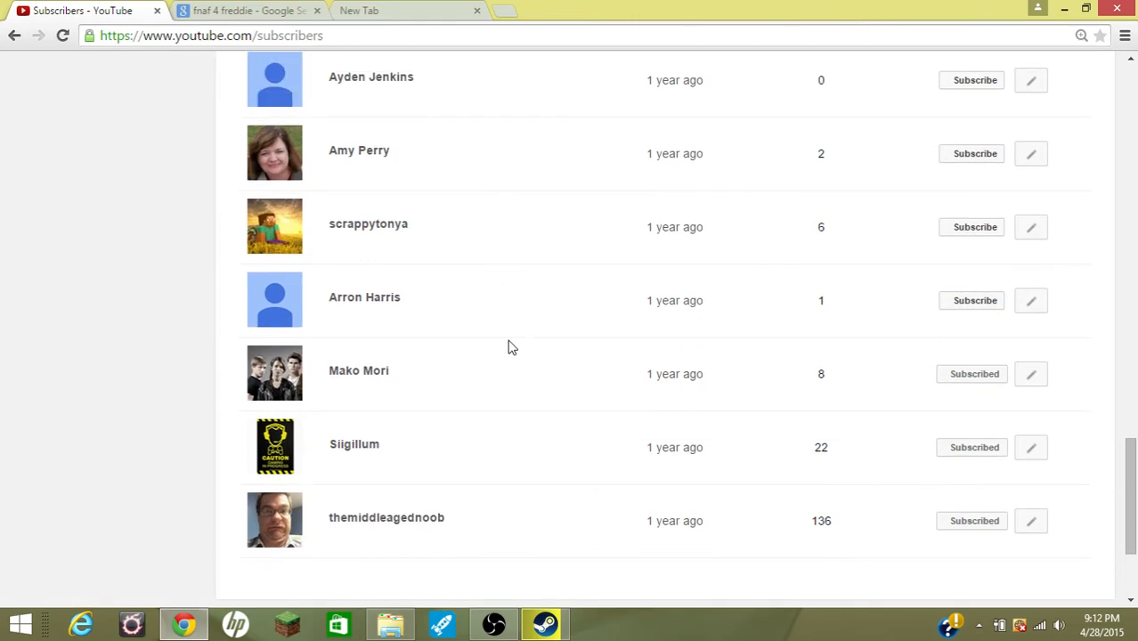
pyautogui.scroll(3)
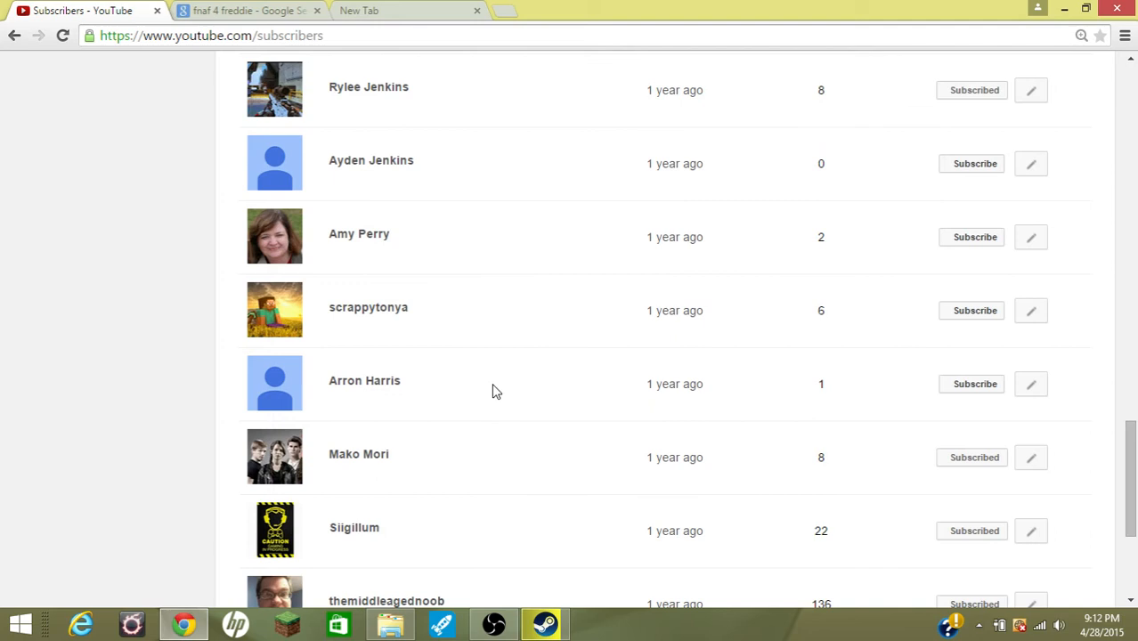
pyautogui.scroll(3)
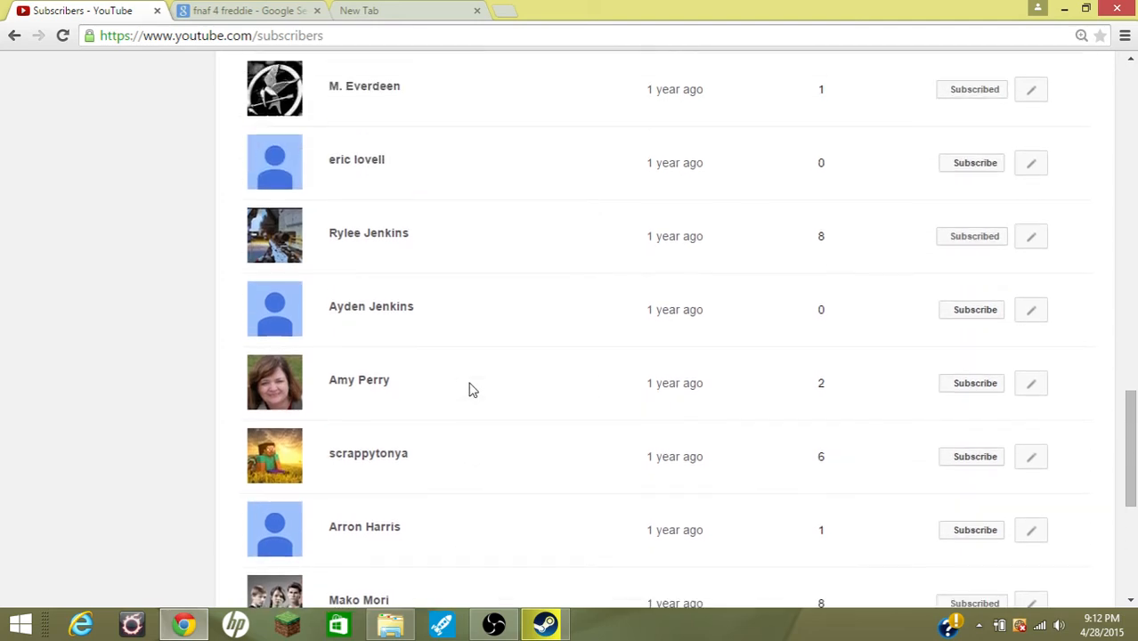
pyautogui.scroll(3)
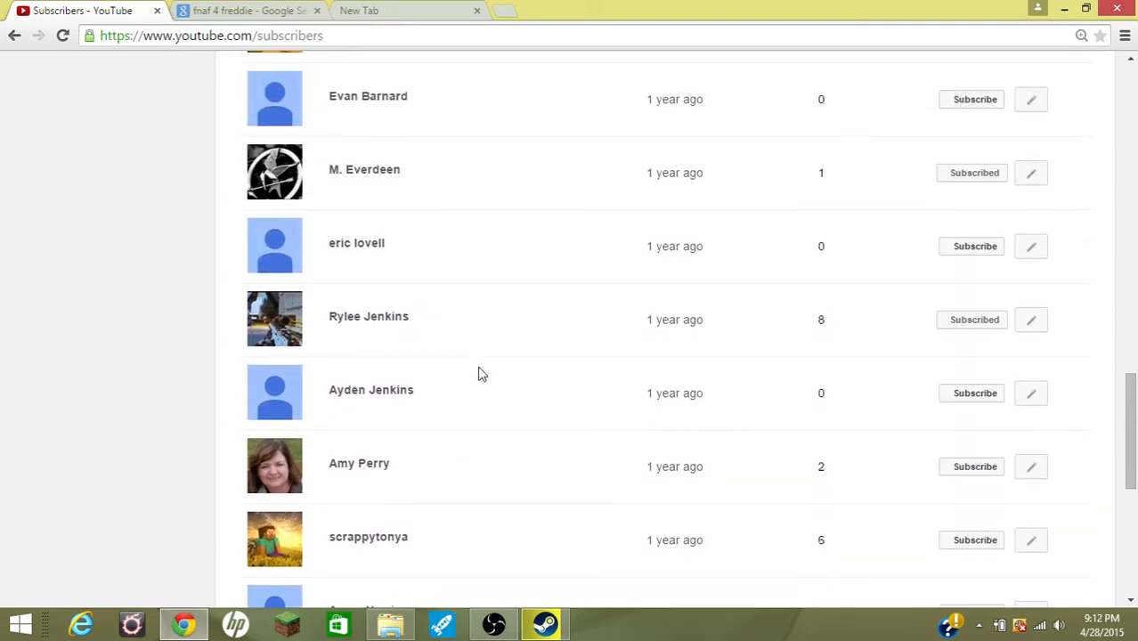
pyautogui.moveTo(486, 377)
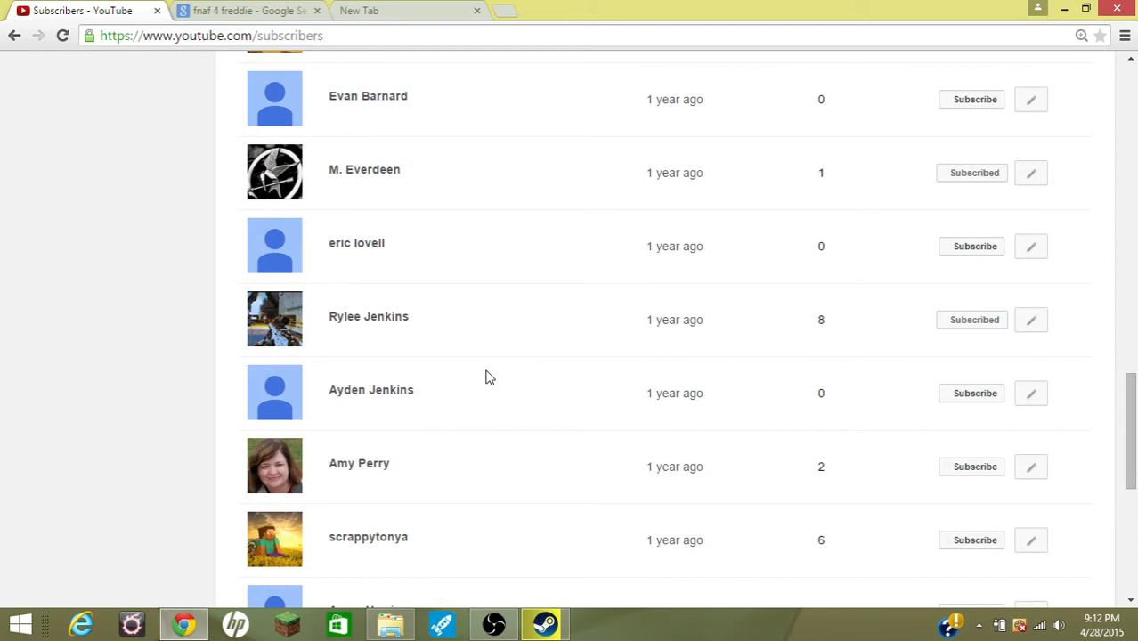
pyautogui.scroll(-3)
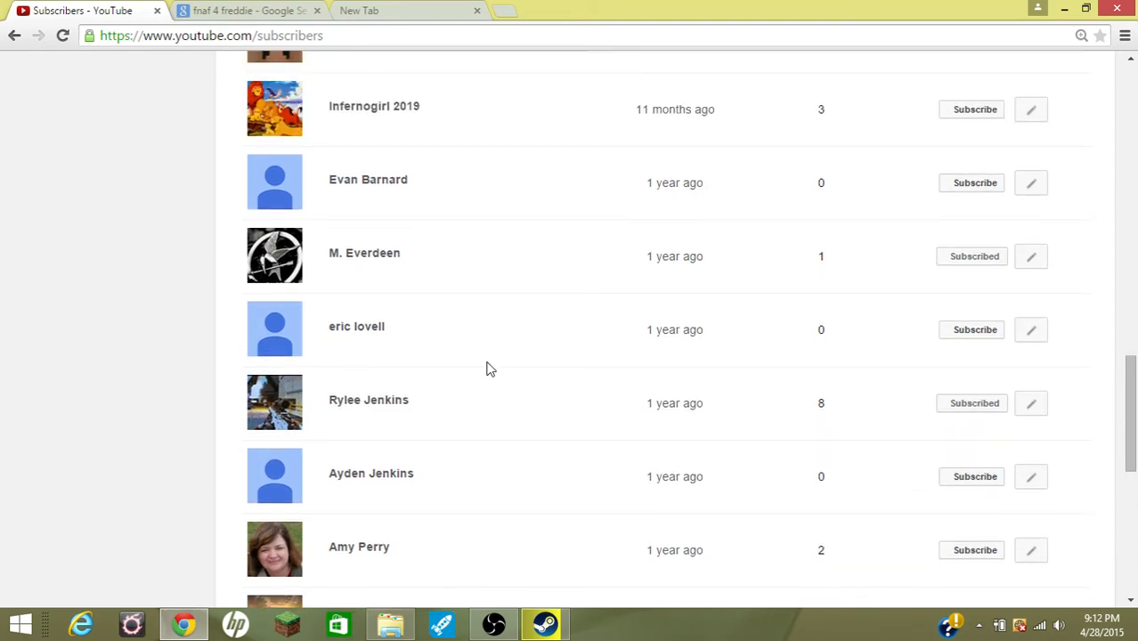
pyautogui.scroll(3)
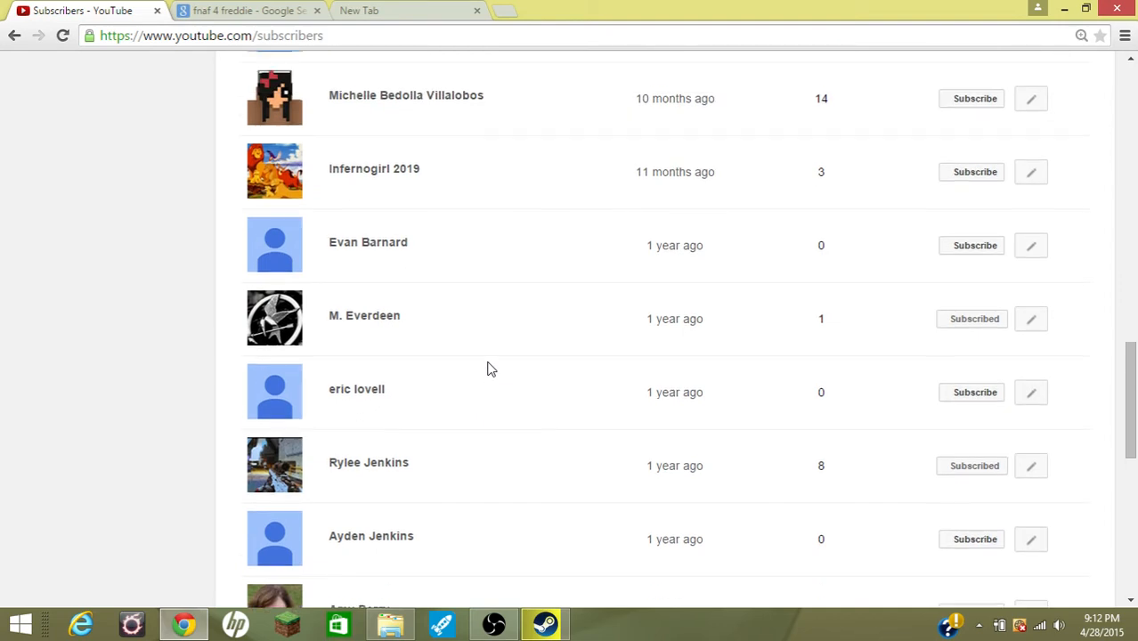
pyautogui.moveTo(496, 356)
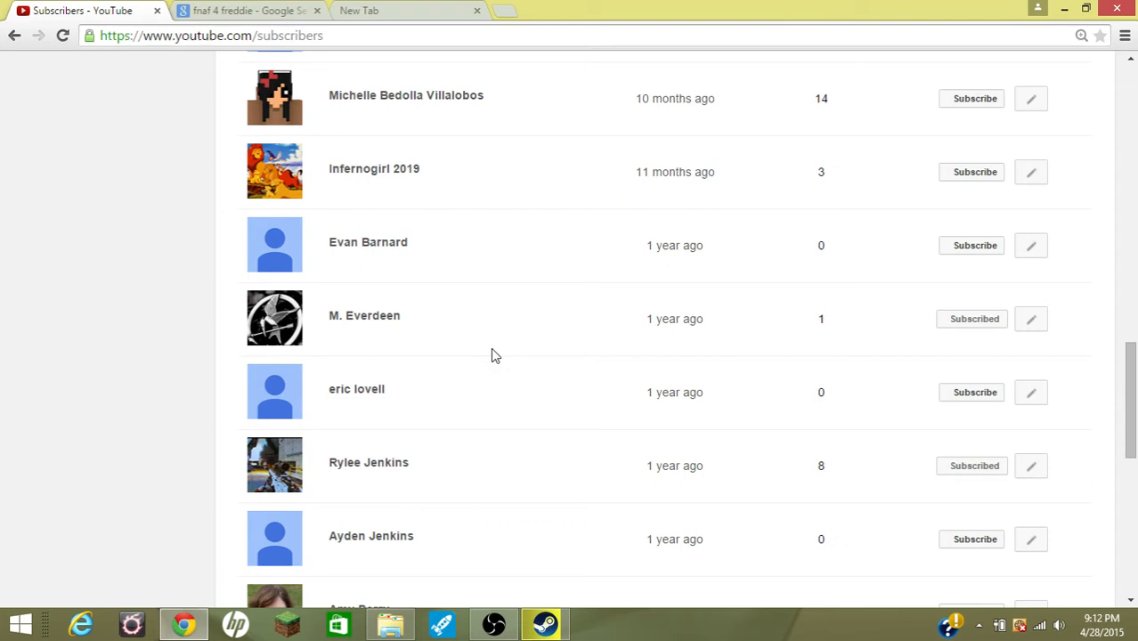
pyautogui.scroll(3)
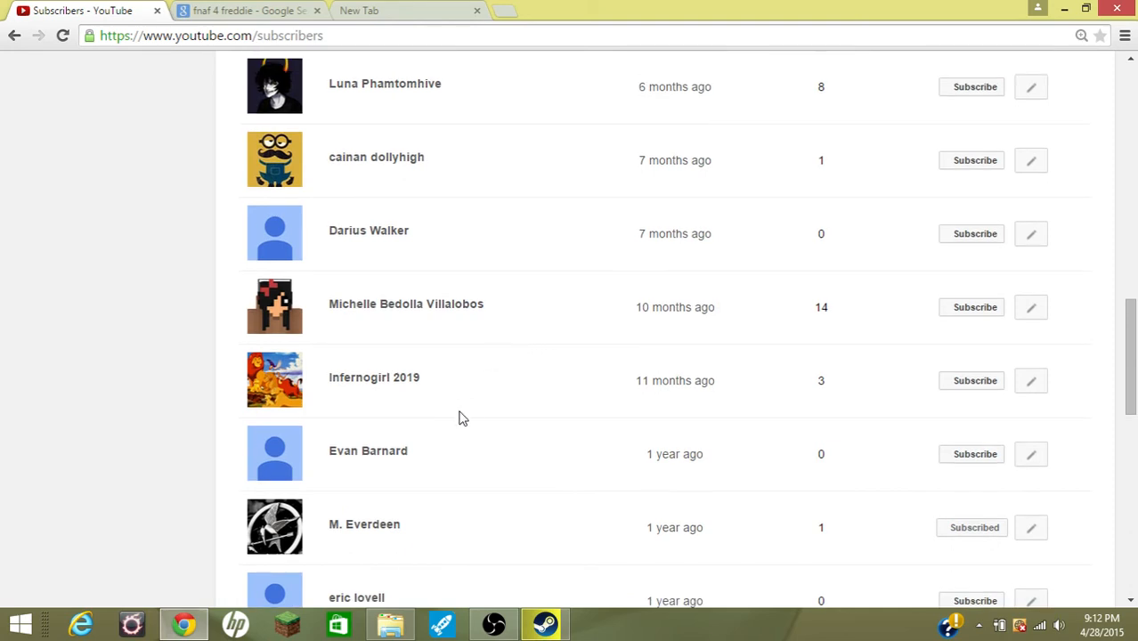
# Keep scrolling up to the subscribers from two months ago
pyautogui.scroll(3)
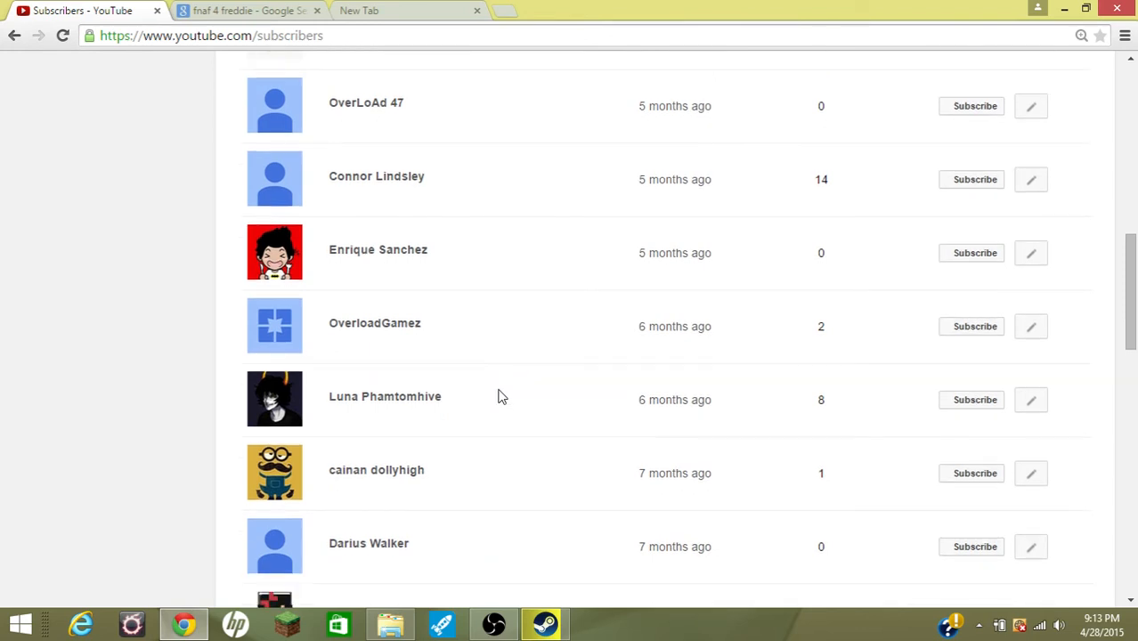
pyautogui.moveTo(500, 410)
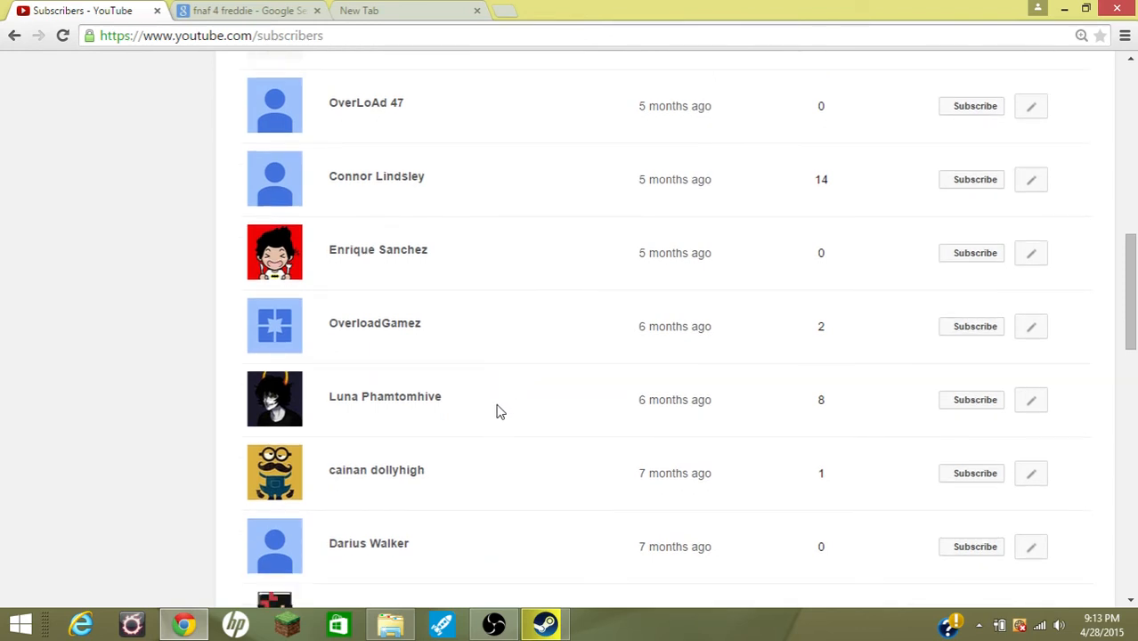
pyautogui.moveTo(573, 424)
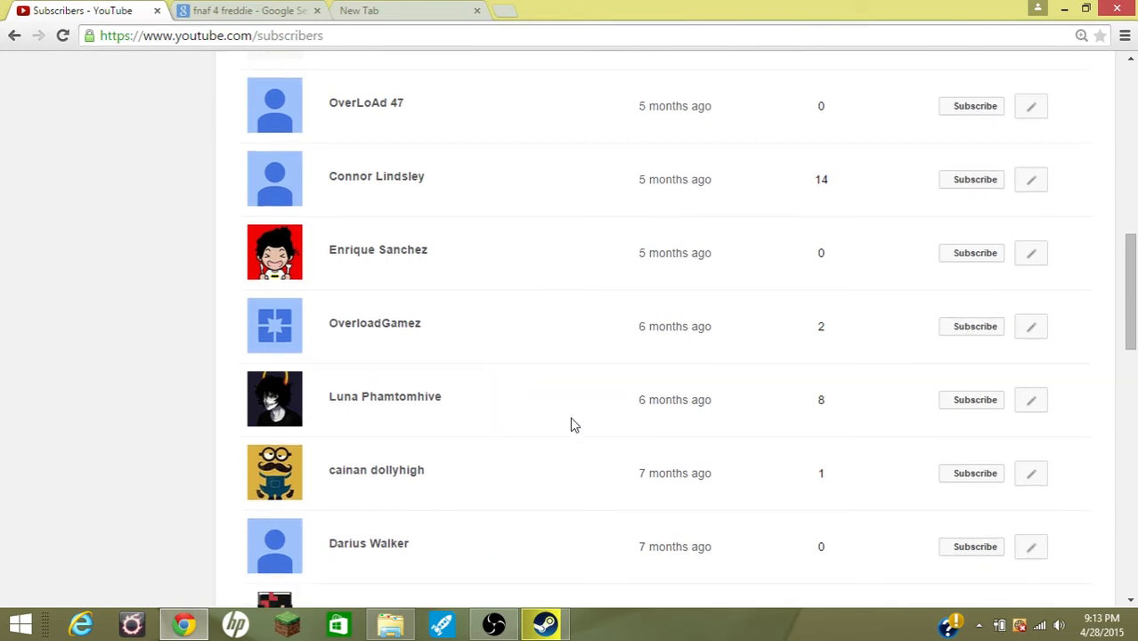
pyautogui.moveTo(667, 363)
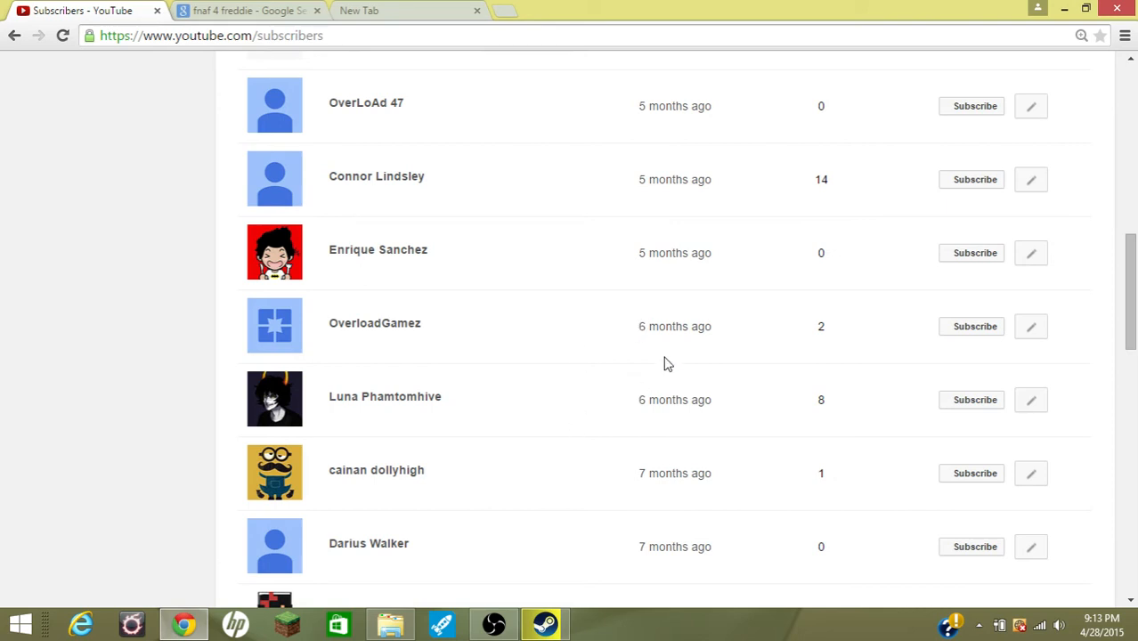
pyautogui.scroll(-3)
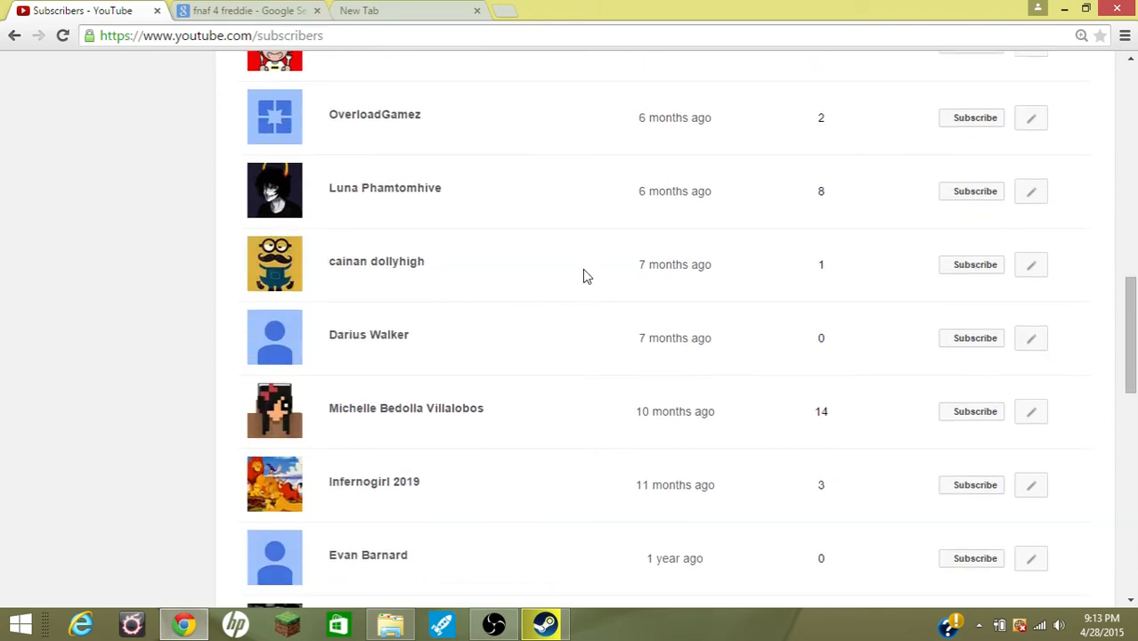
pyautogui.scroll(3)
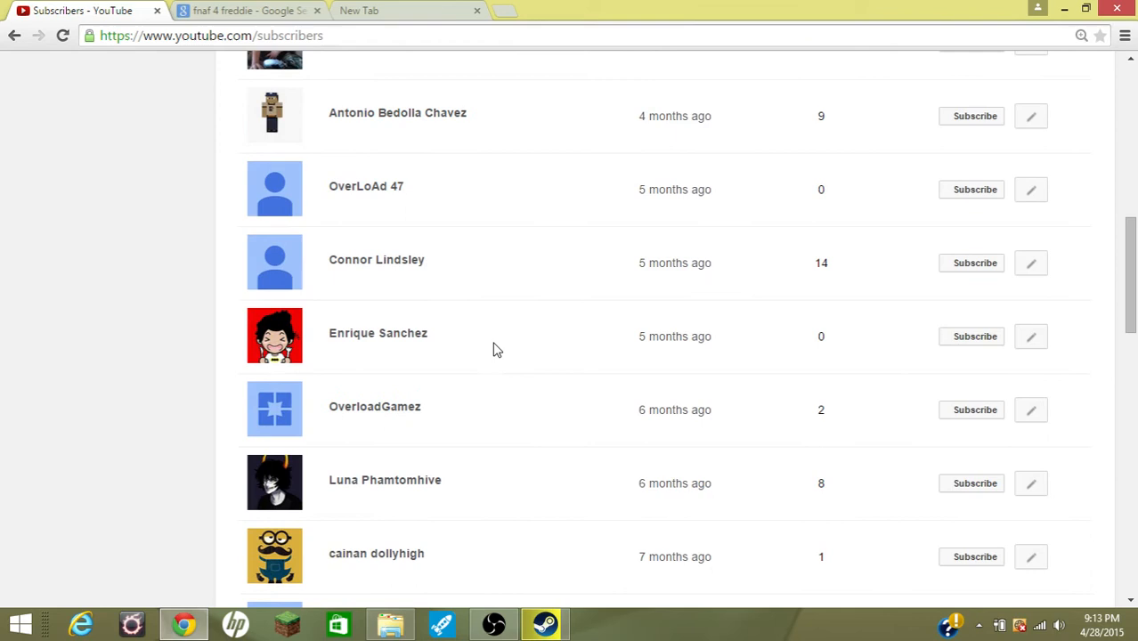
pyautogui.scroll(-3)
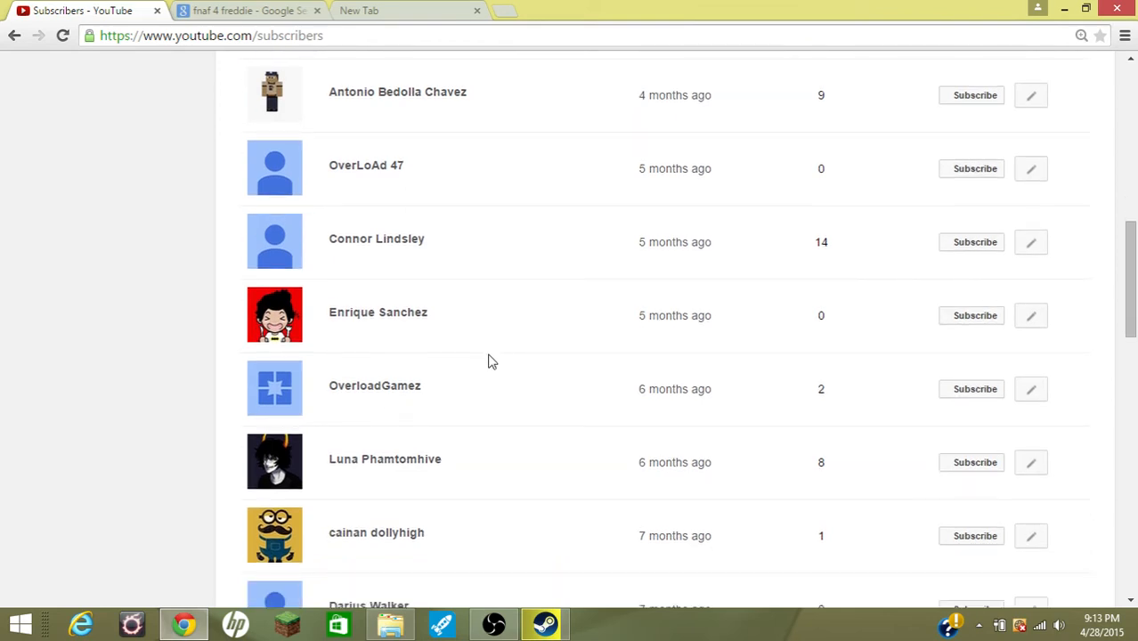
pyautogui.scroll(3)
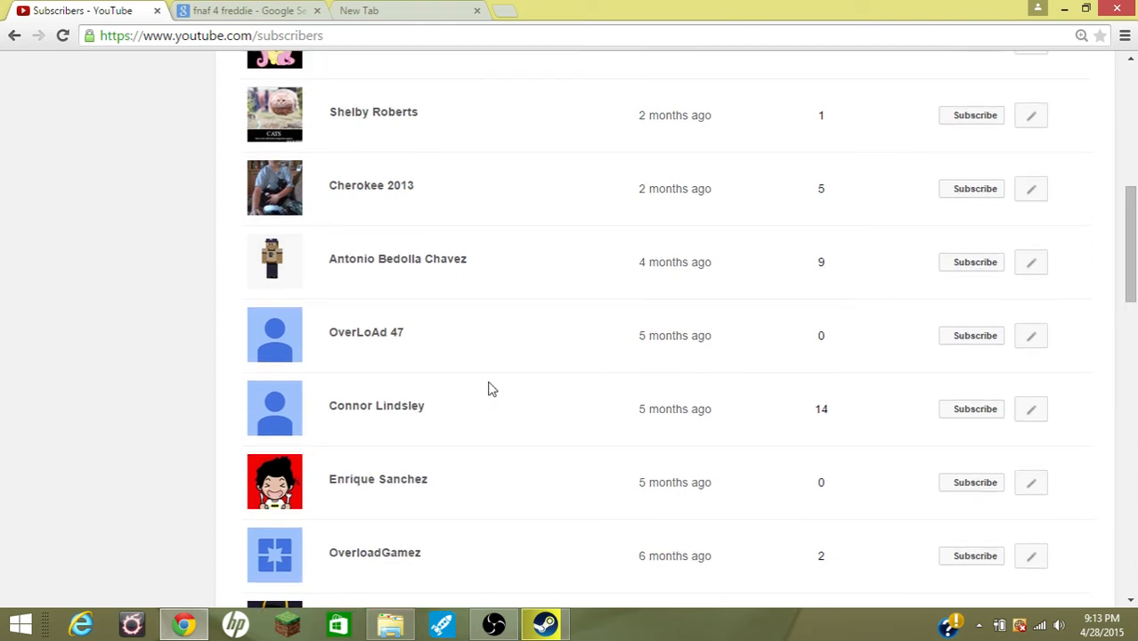
pyautogui.scroll(3)
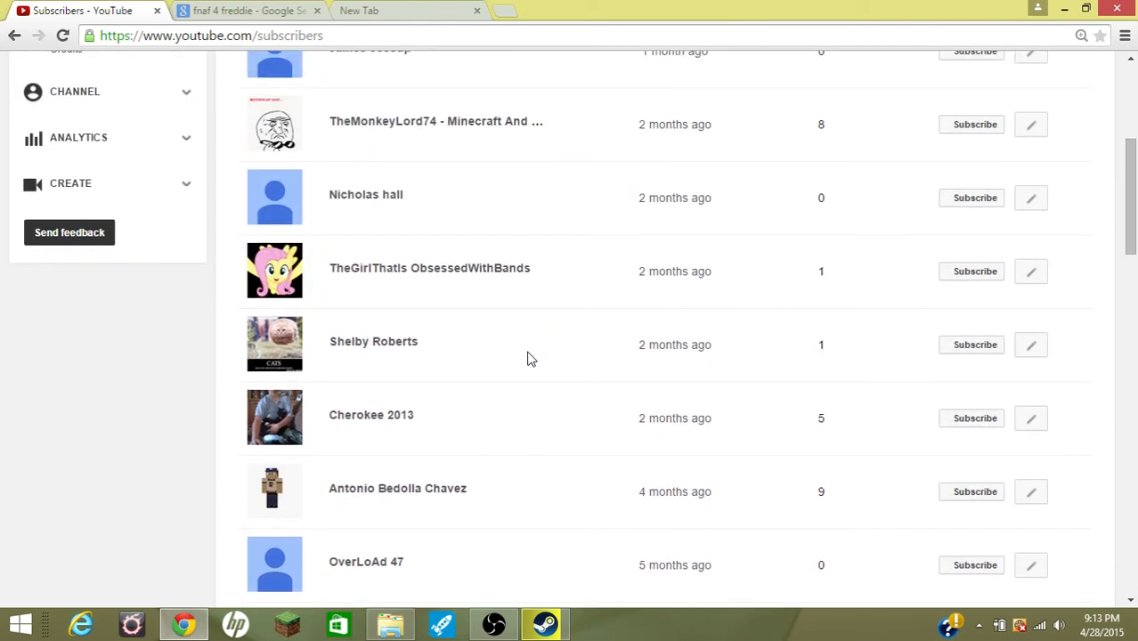
pyautogui.scroll(3)
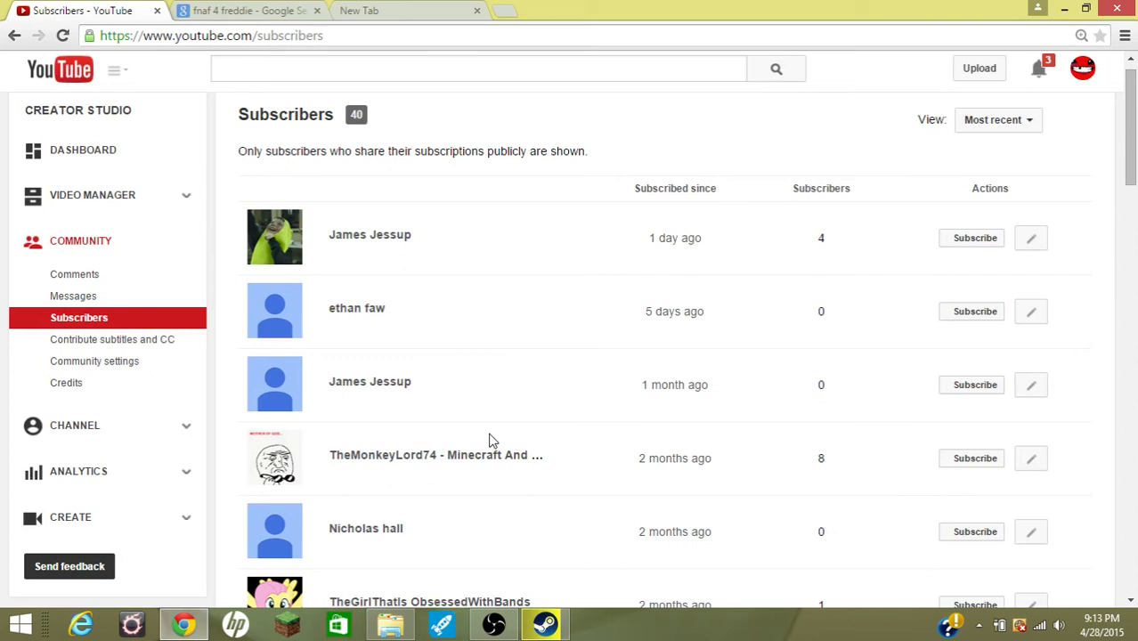
pyautogui.moveTo(485, 424)
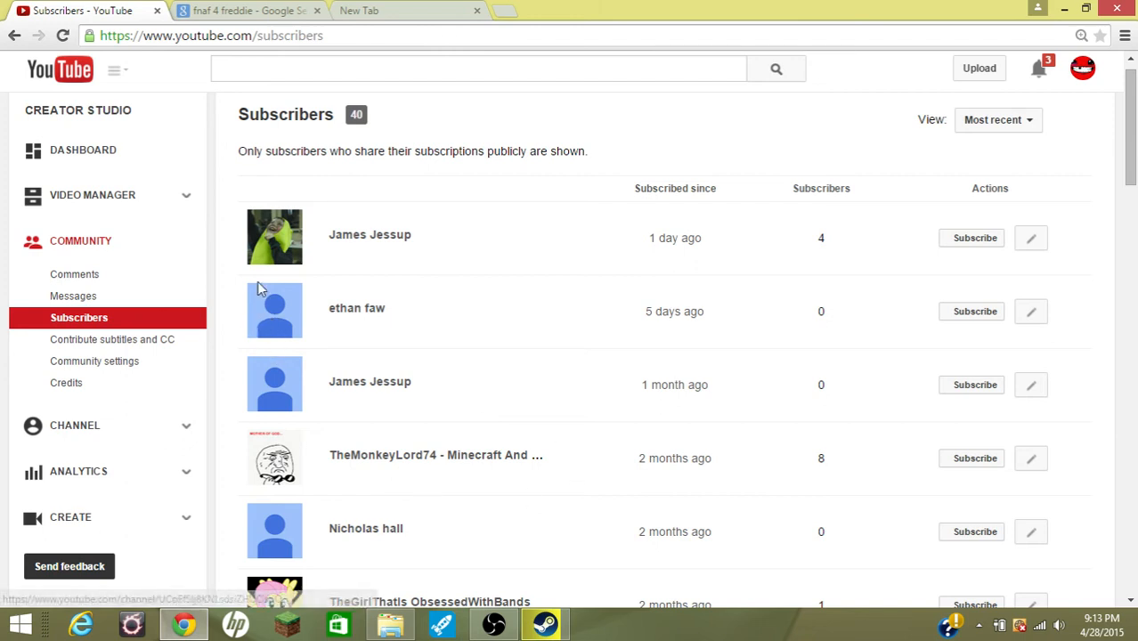
pyautogui.scroll(-3)
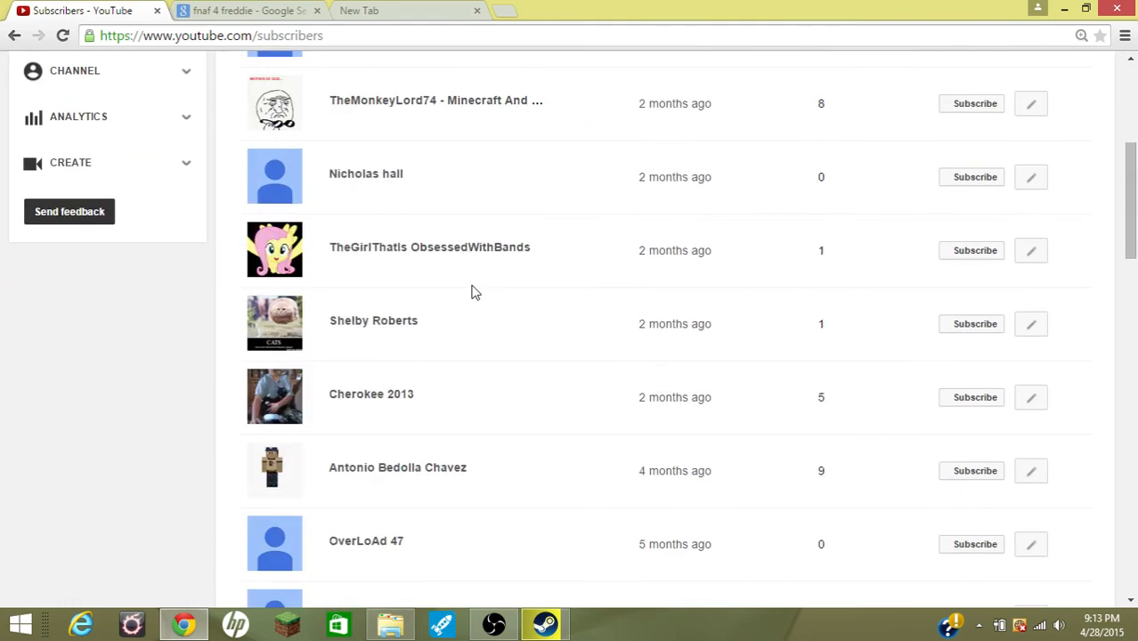
pyautogui.scroll(-3)
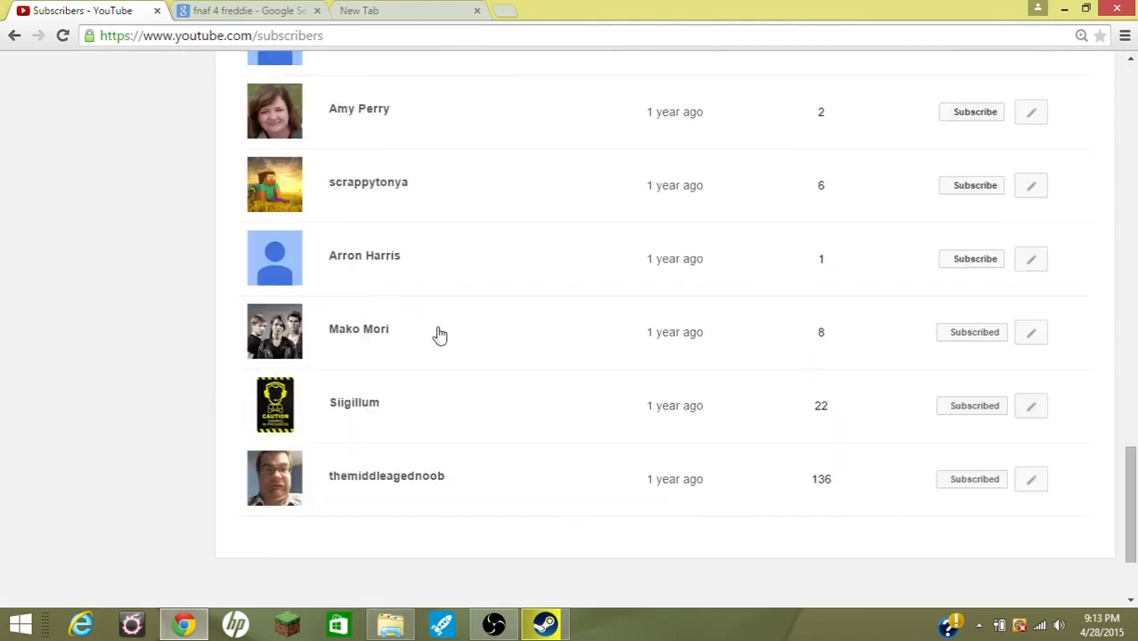
pyautogui.scroll(3)
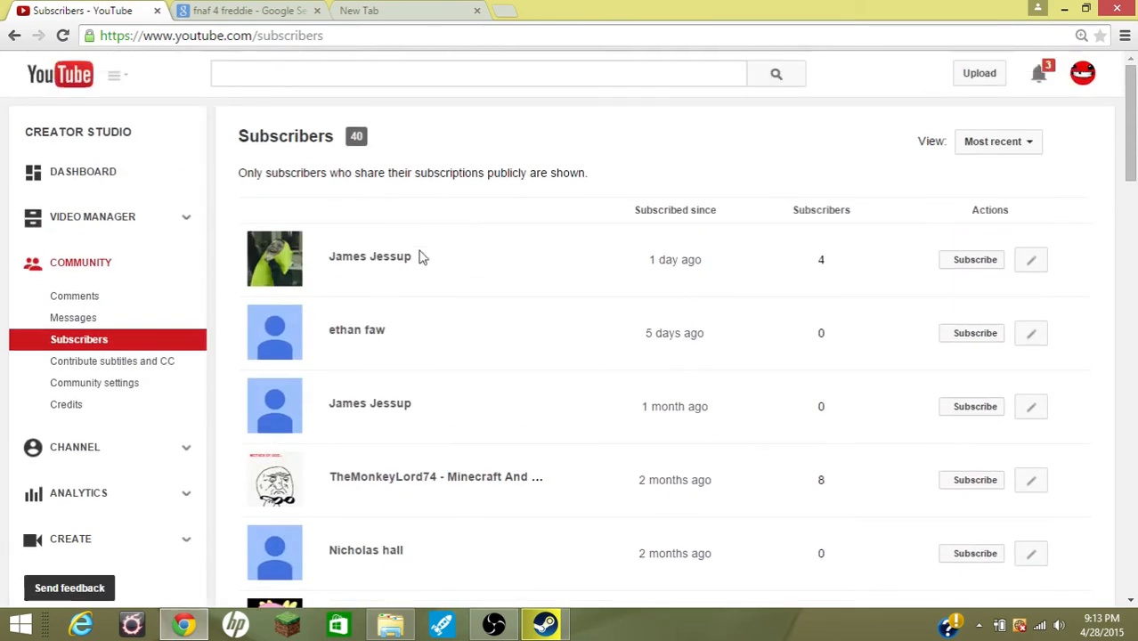
pyautogui.moveTo(312, 212)
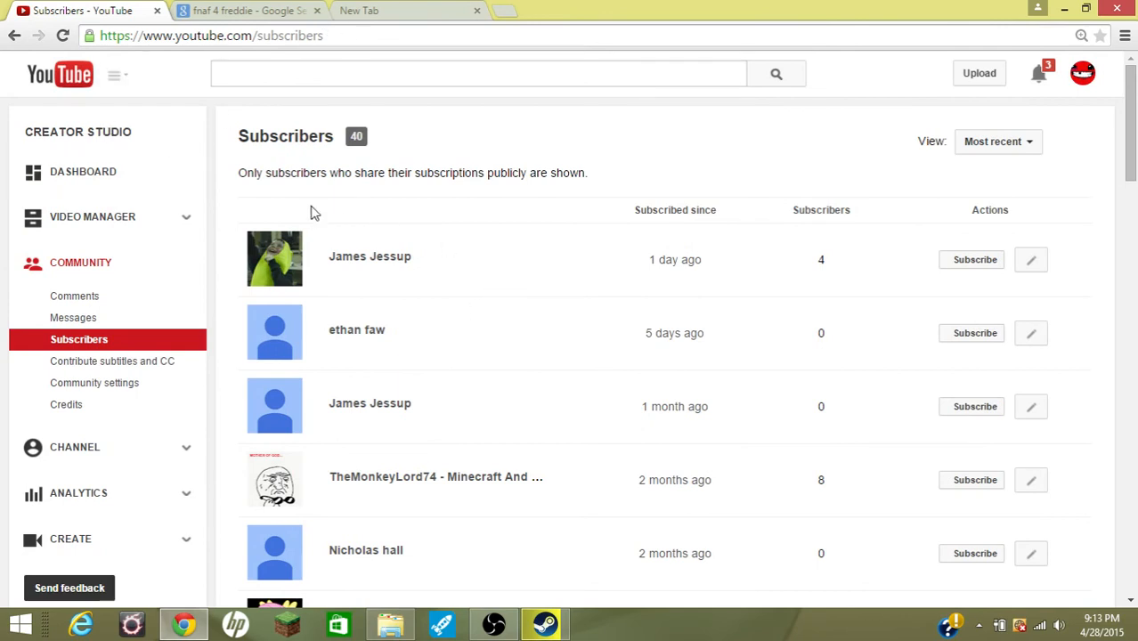
pyautogui.moveTo(730, 144)
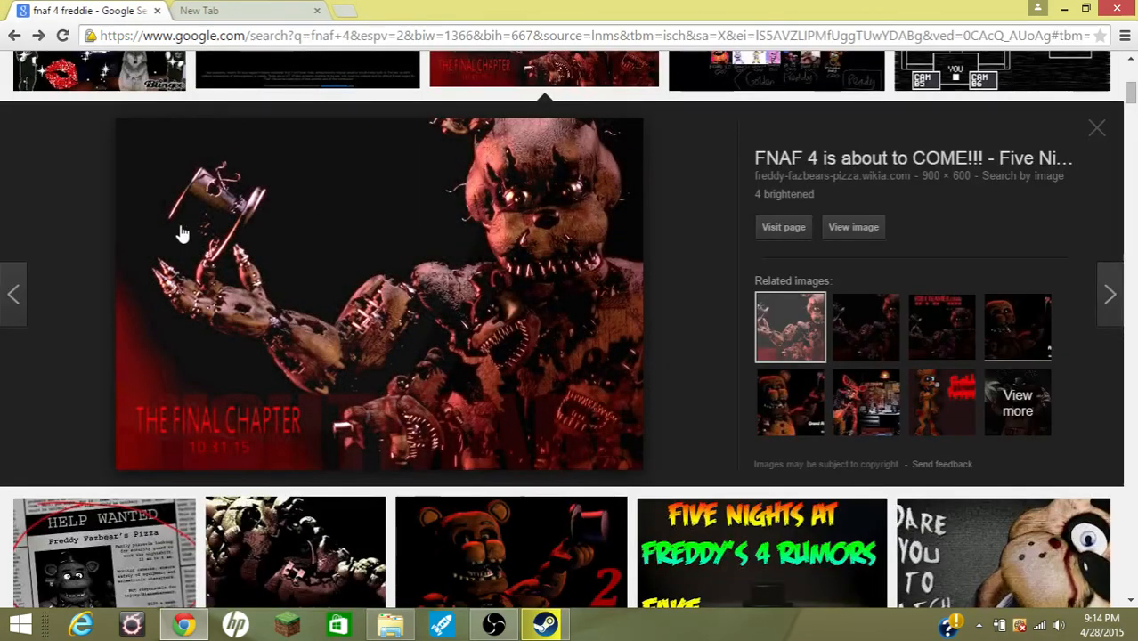
pyautogui.moveTo(97, 196)
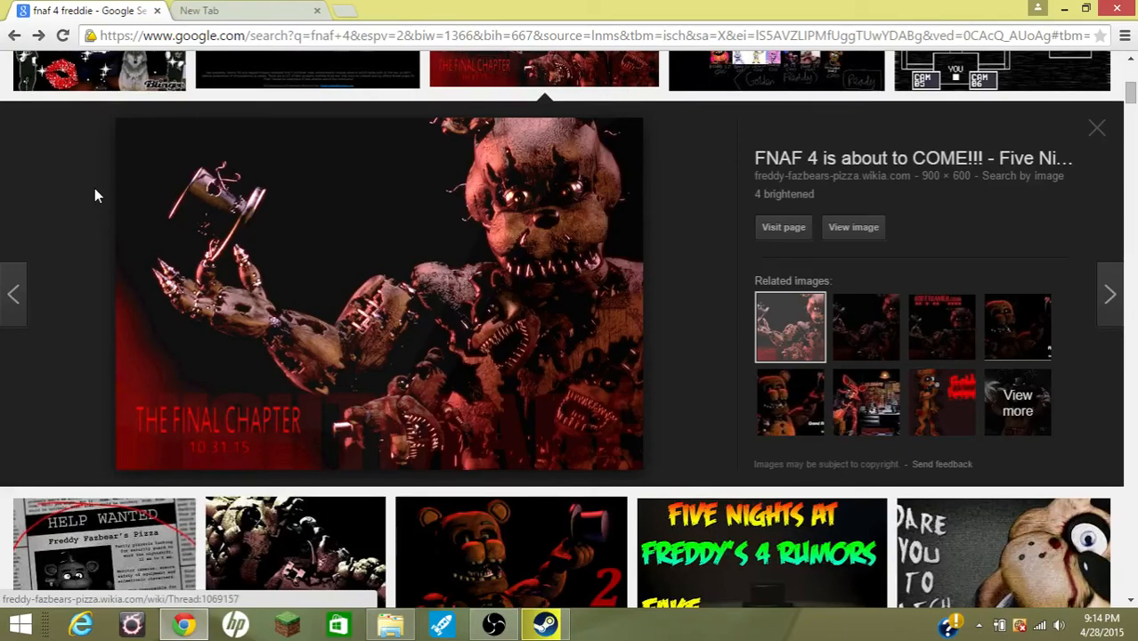
pyautogui.moveTo(626, 333)
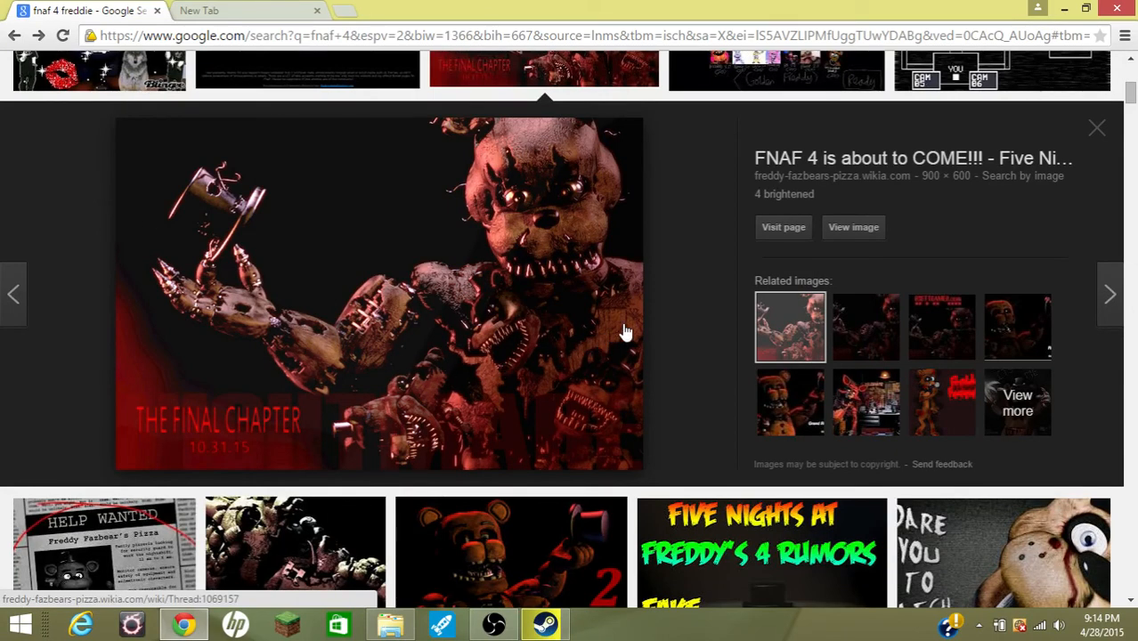
pyautogui.moveTo(574, 386)
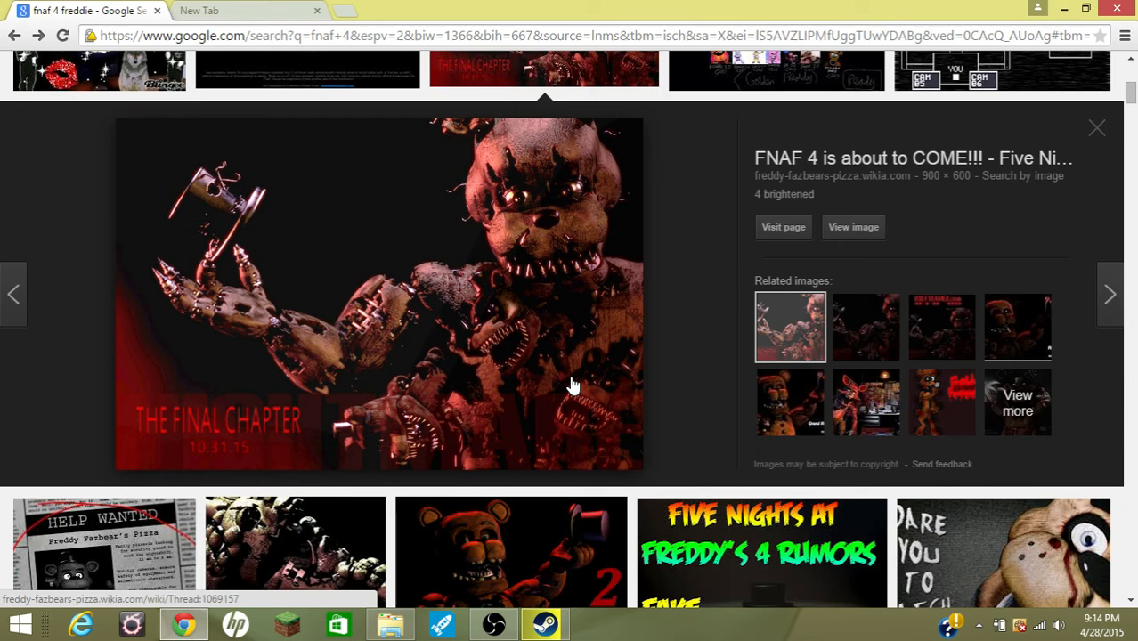
pyautogui.moveTo(238, 434)
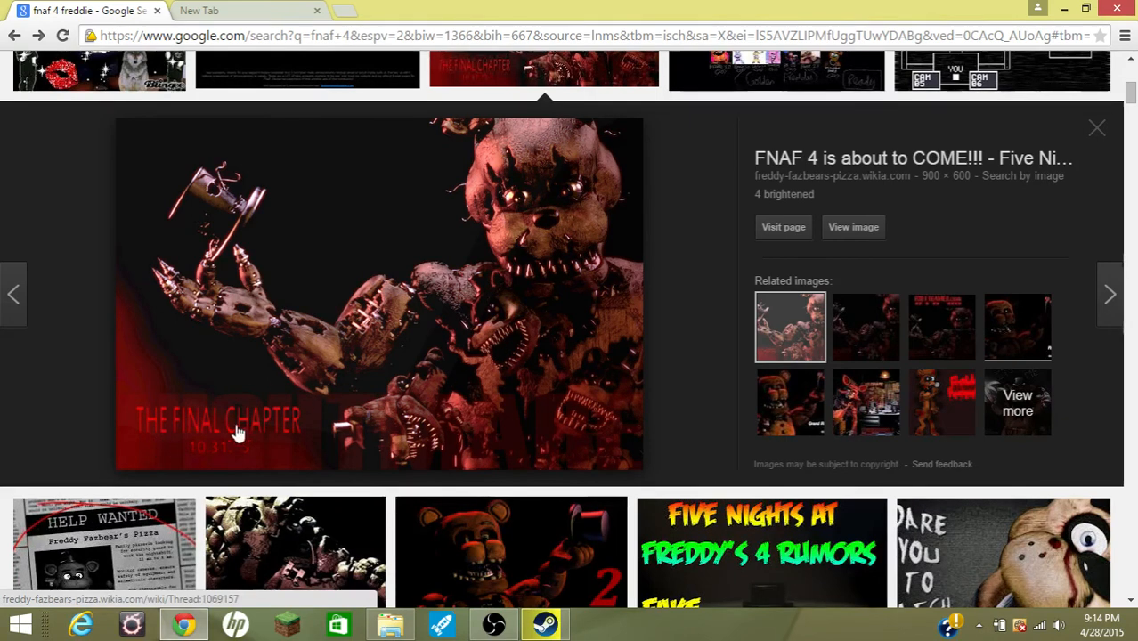
pyautogui.moveTo(190, 469)
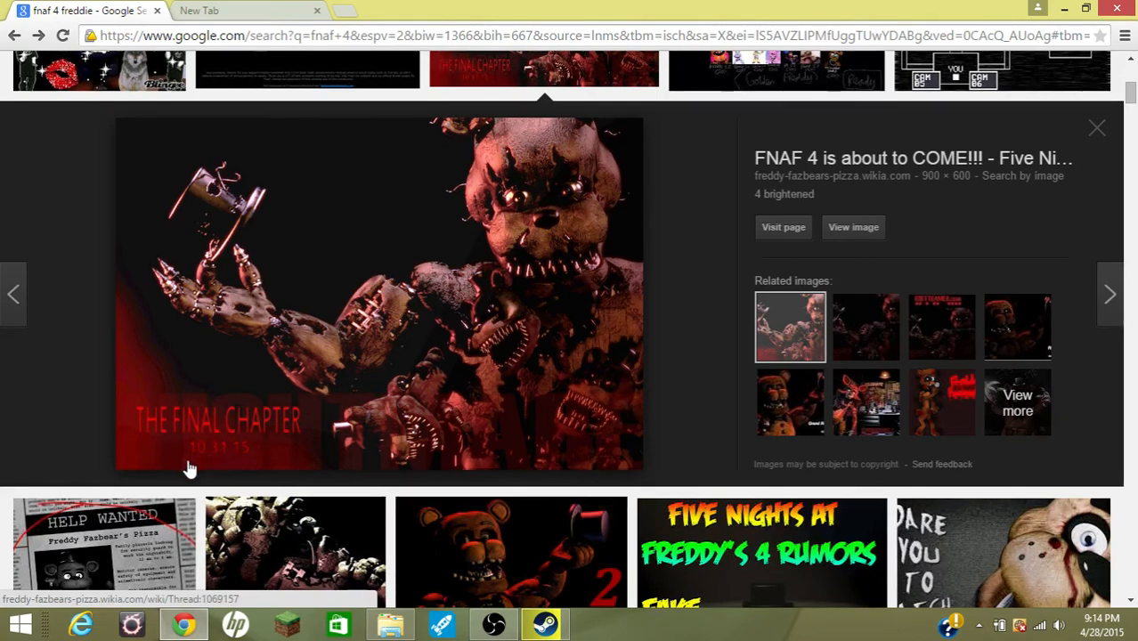
pyautogui.moveTo(238, 463)
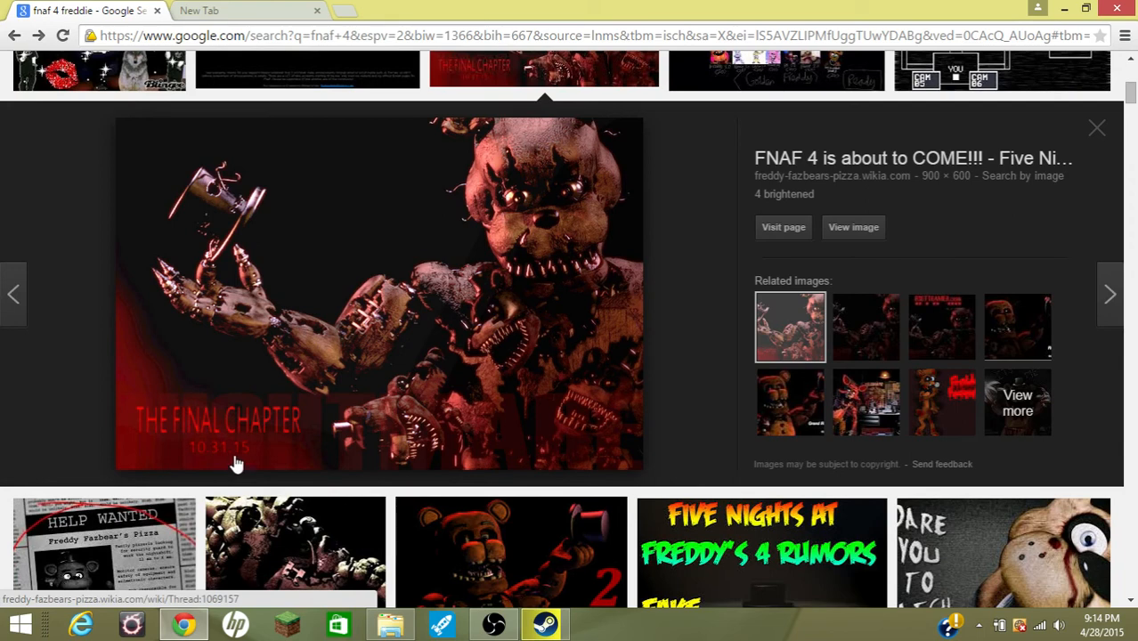
pyautogui.moveTo(670, 331)
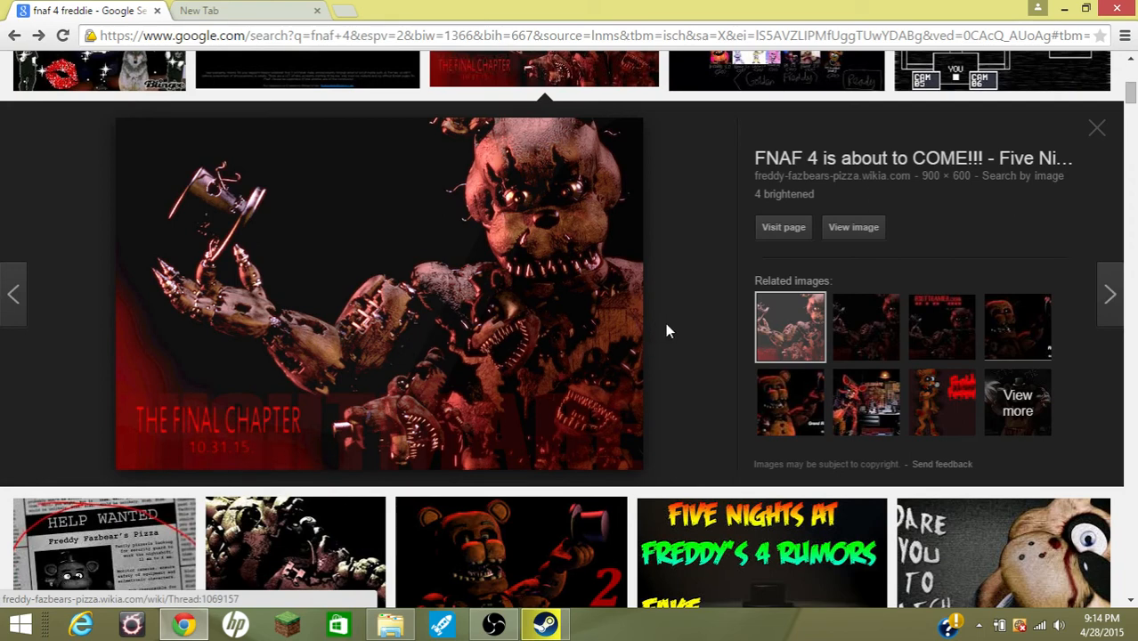
pyautogui.moveTo(682, 342)
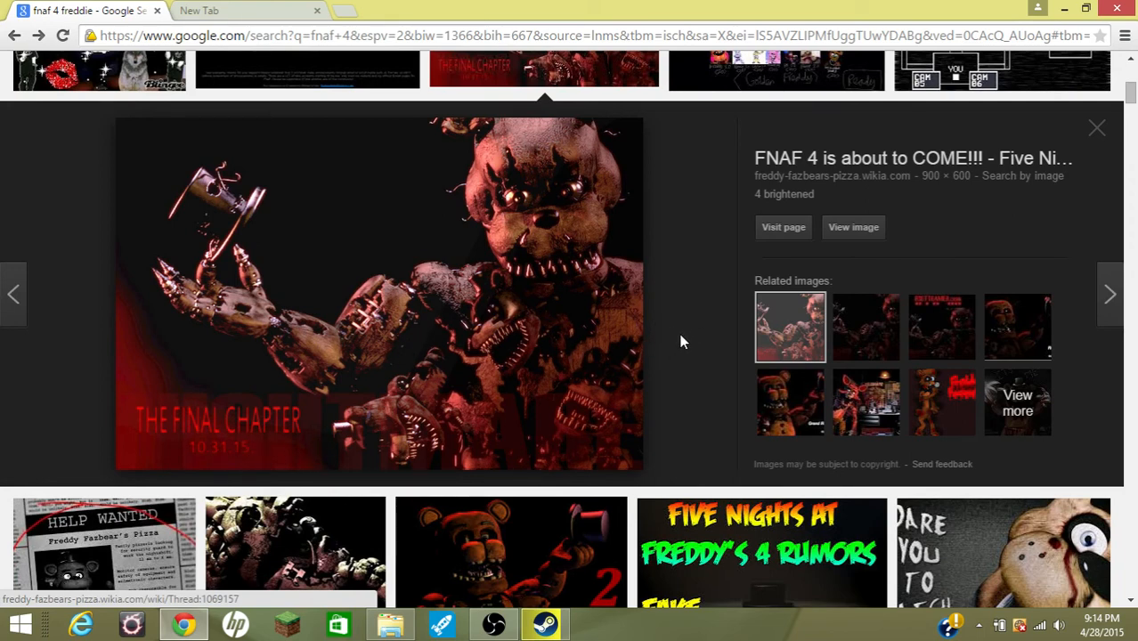
pyautogui.moveTo(672, 342)
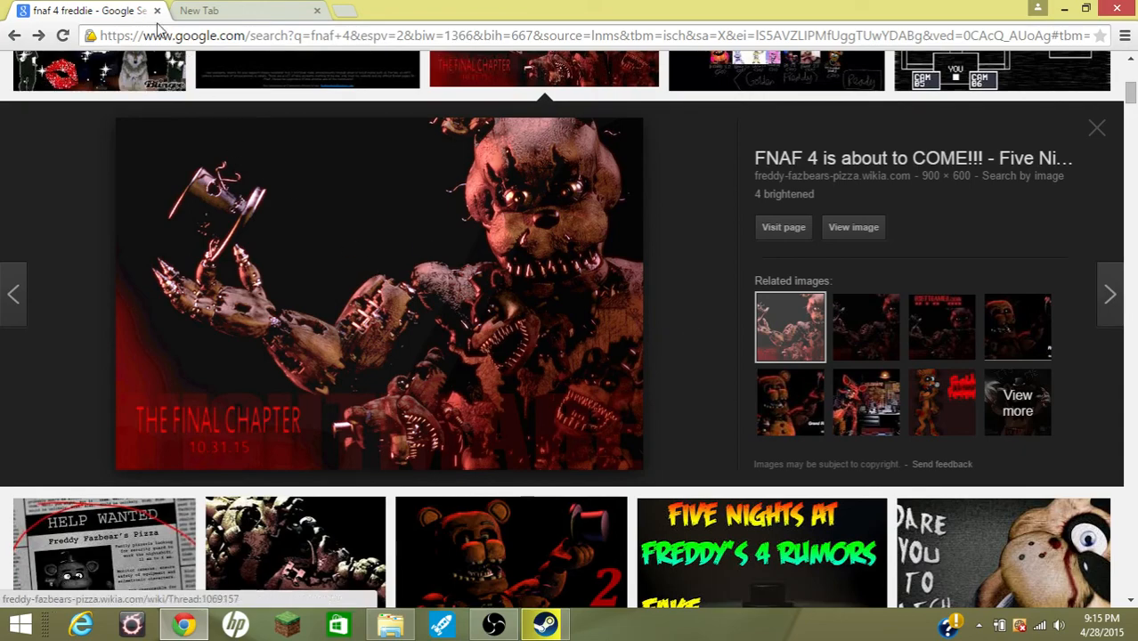
# Close the FNAF Google Images tab, leaving the new tab
pyautogui.click(249, 10)
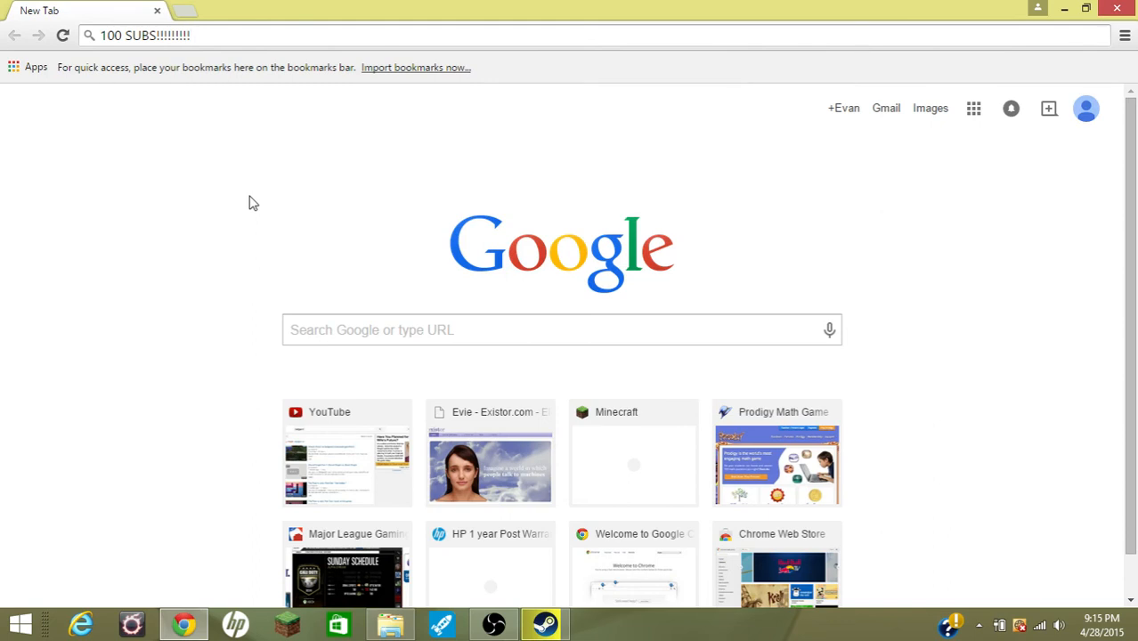
pyautogui.moveTo(512, 172)
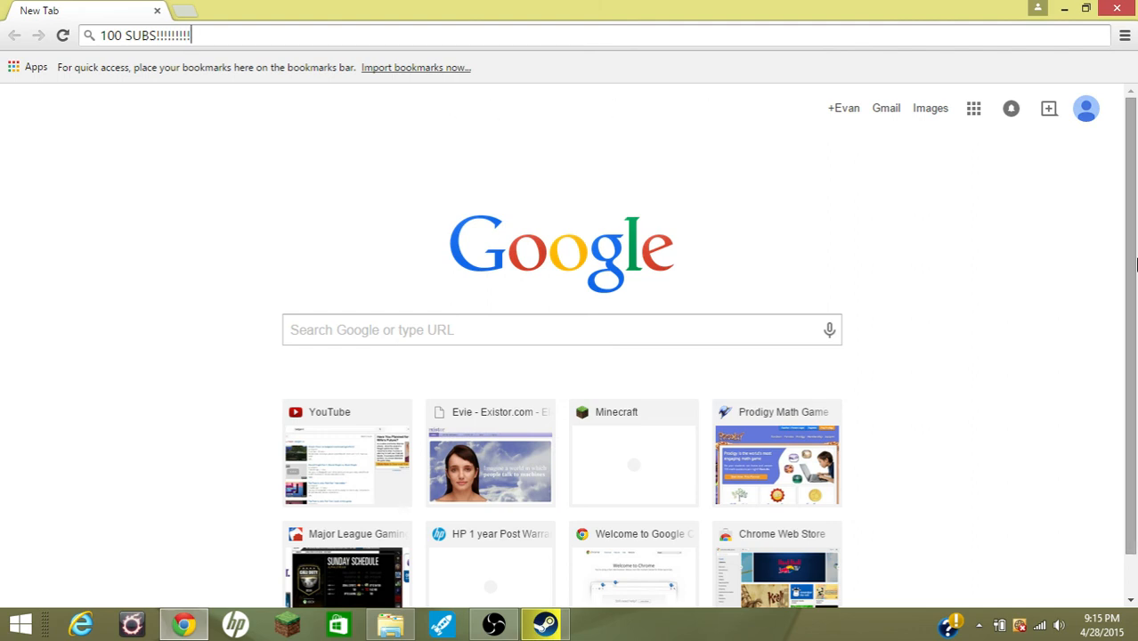
pyautogui.moveTo(1055, 33)
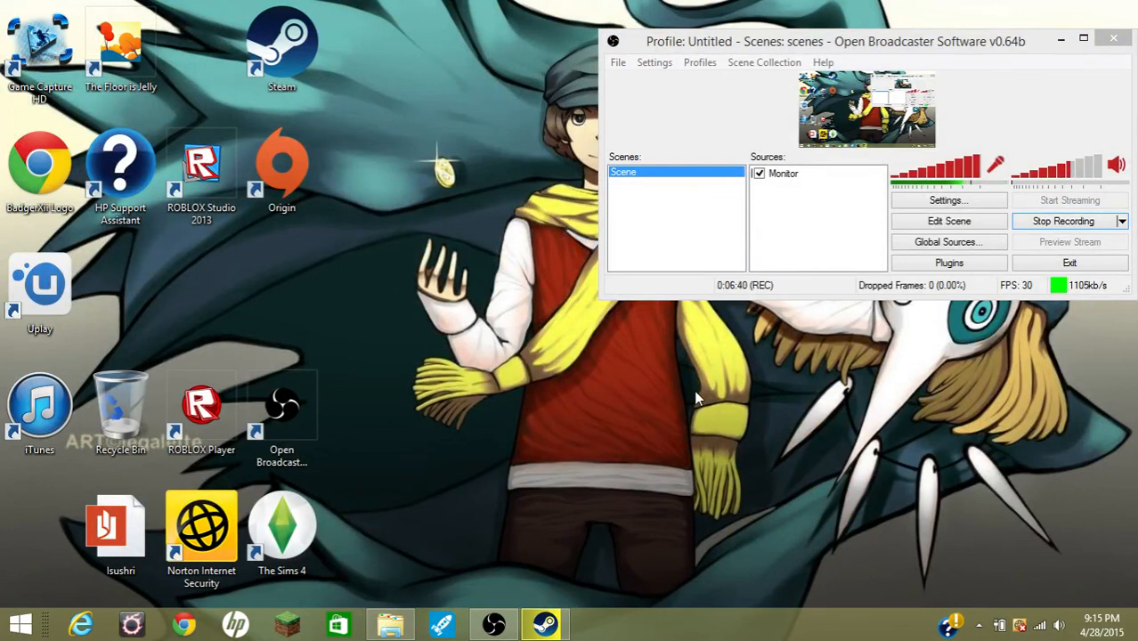
pyautogui.moveTo(1090, 415)
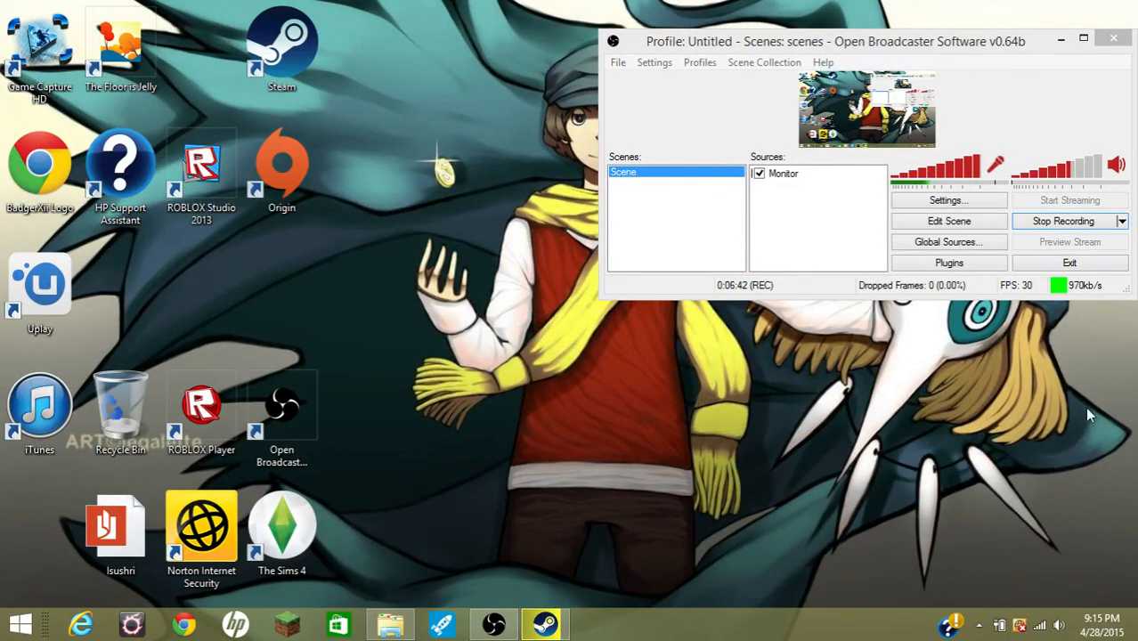
pyautogui.moveTo(1134, 410)
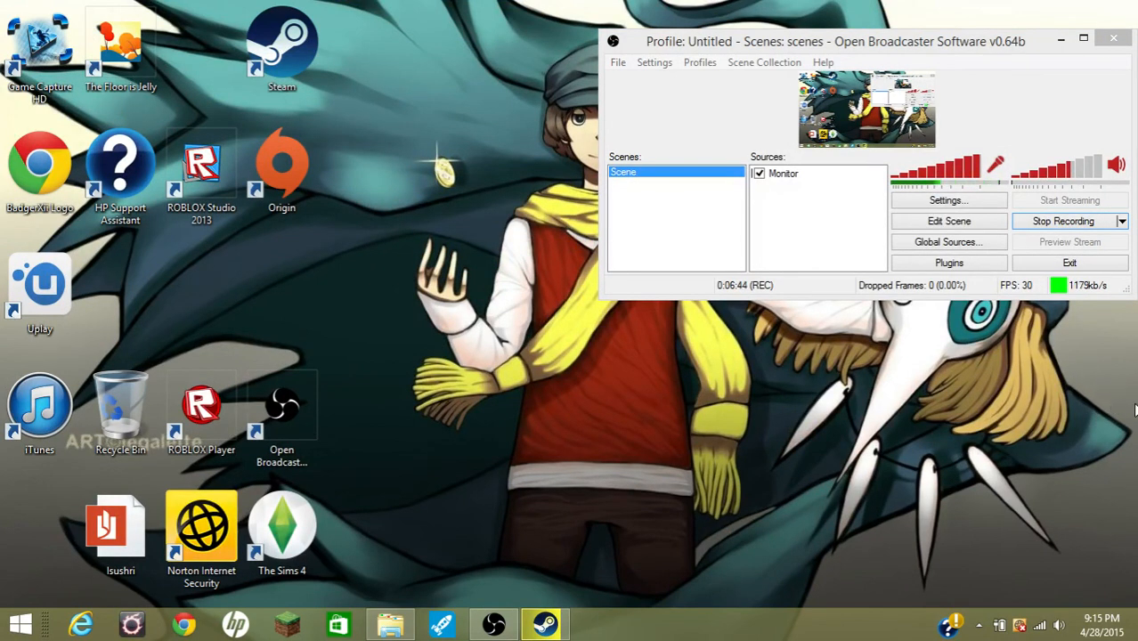
pyautogui.moveTo(1126, 373)
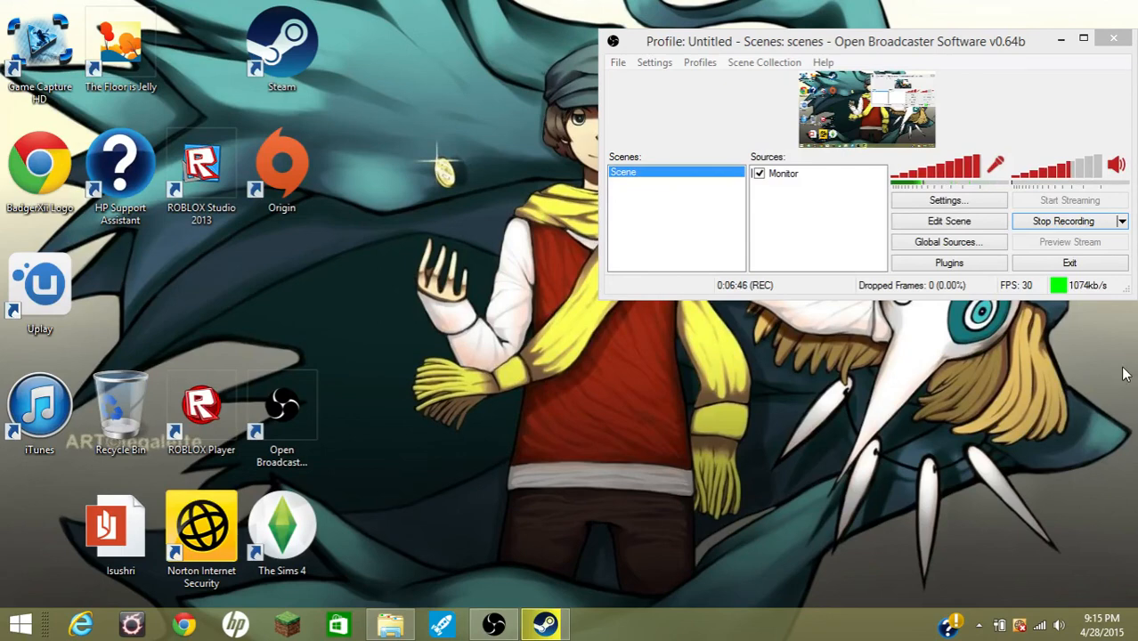